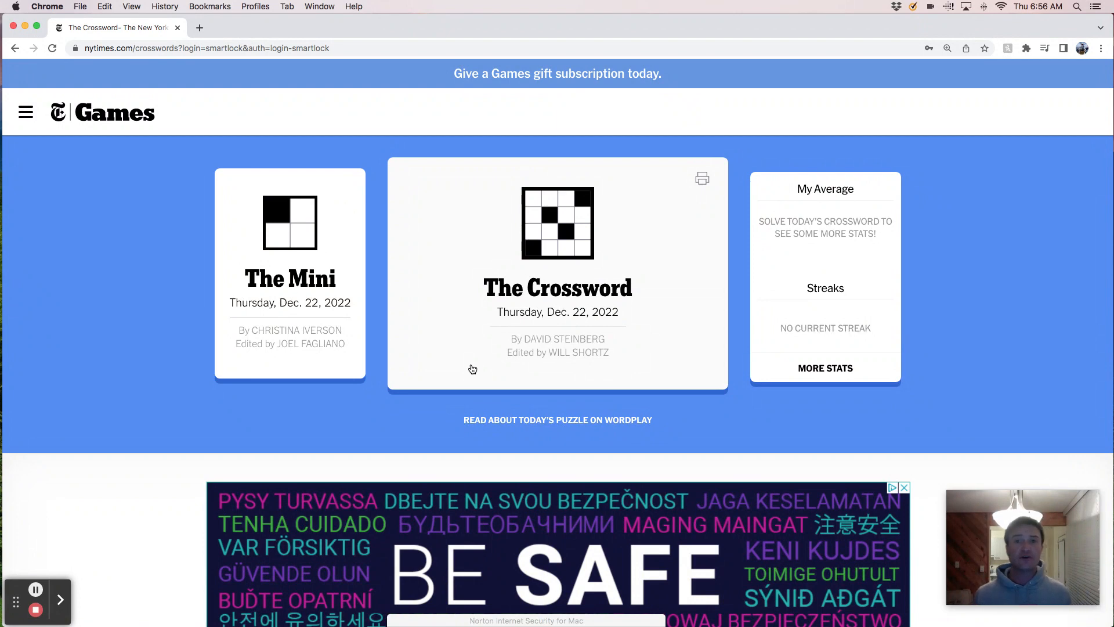
pyautogui.moveTo(525, 327)
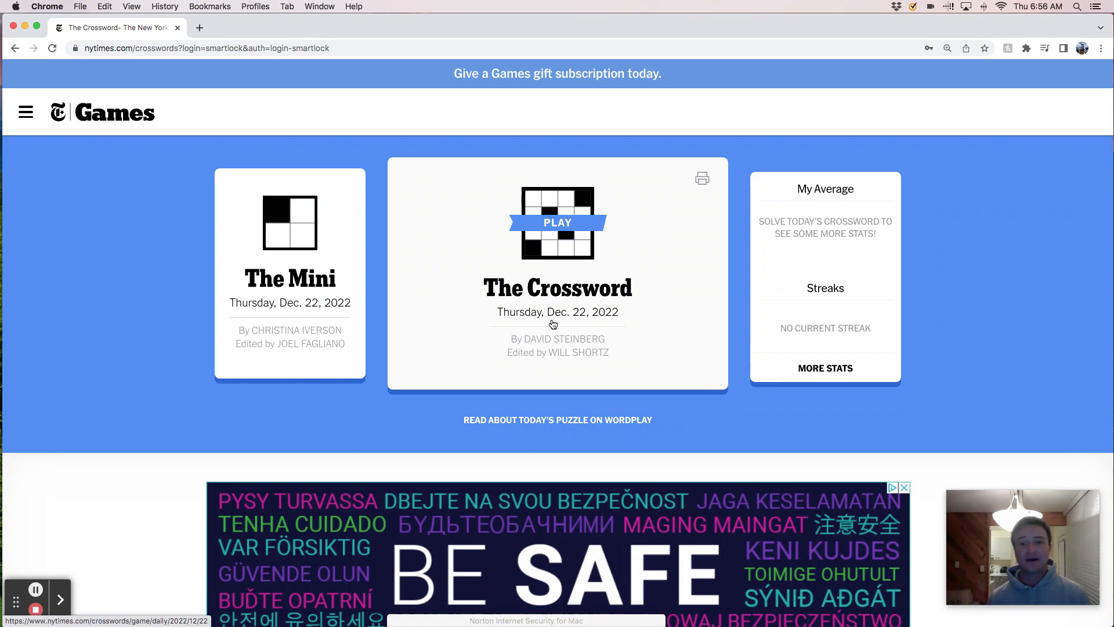
pyautogui.moveTo(564, 357)
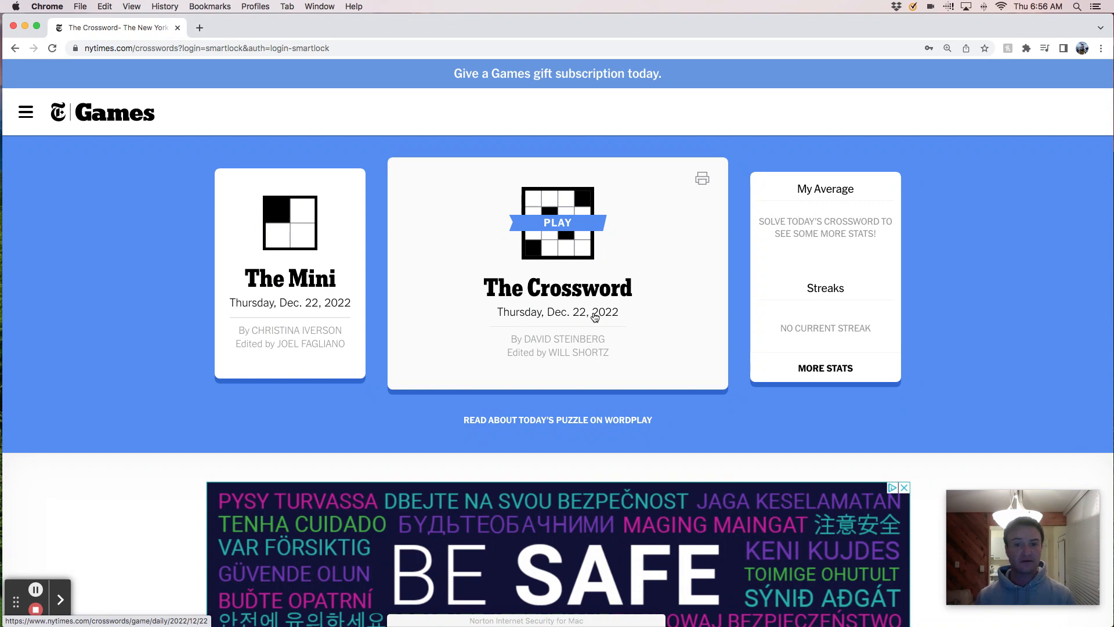
# Open the Thursday, Dec. 22, 2022 puzzle from The Crossword card's Play banner
pyautogui.click(557, 222)
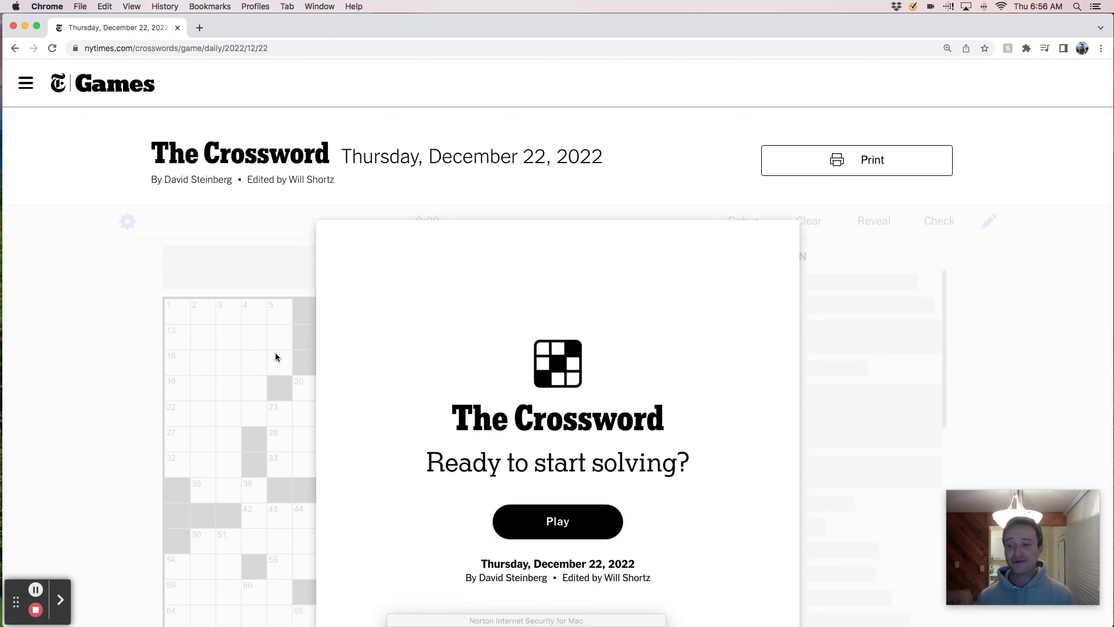
pyautogui.scroll(-3)
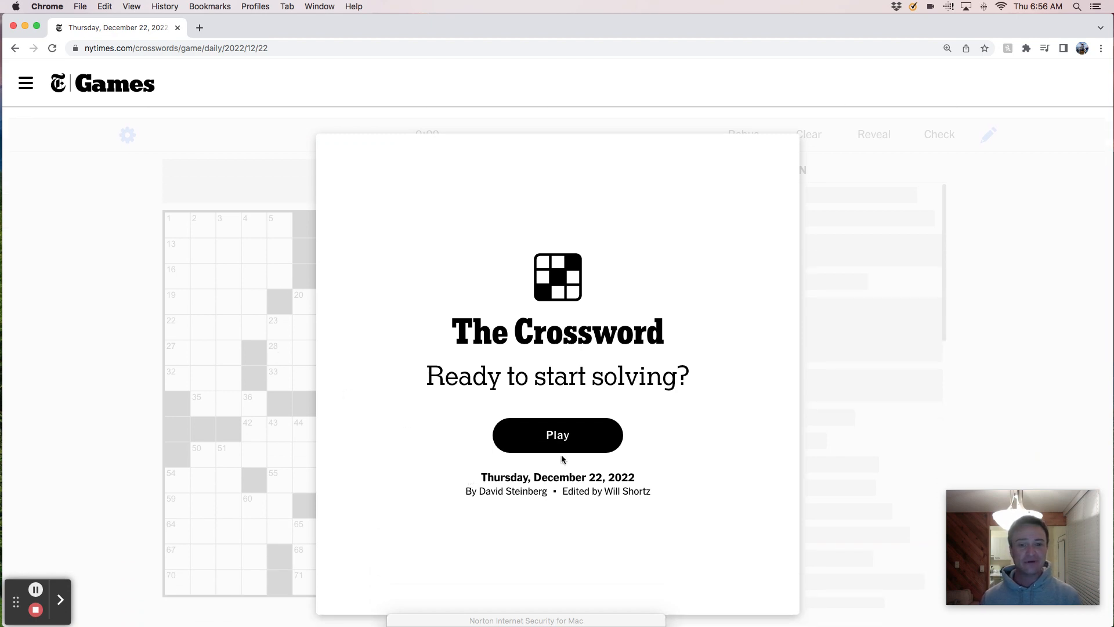
# Start solving and fill 13 Across WANDA, 15 Across NASA and 16 Across ANGER
pyautogui.click(557, 435)
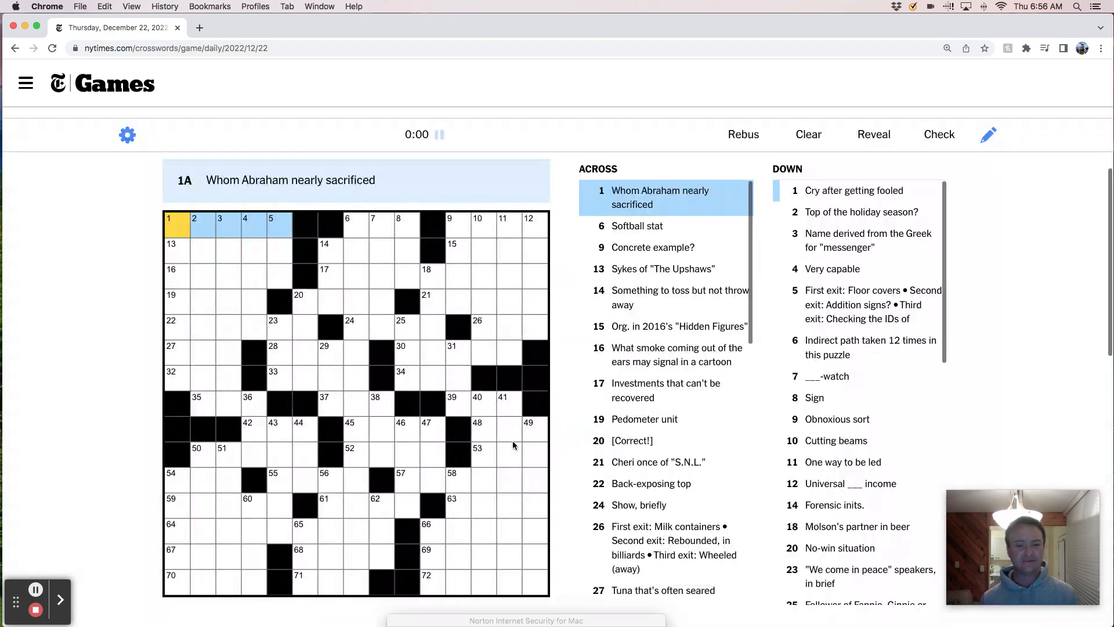
pyautogui.scroll(-3)
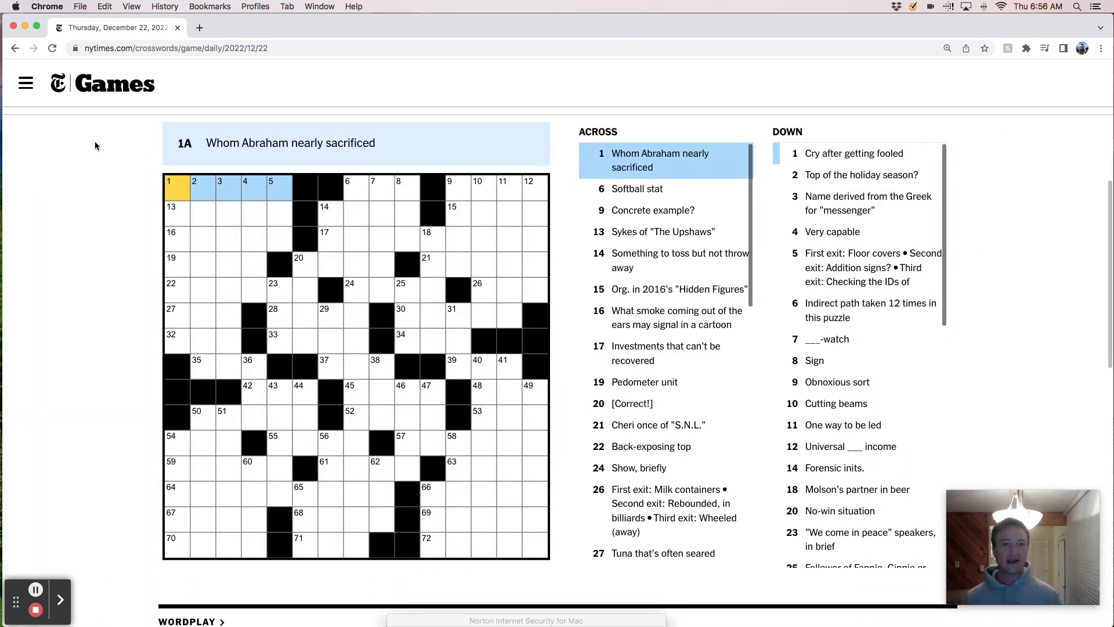
pyautogui.moveTo(76, 174)
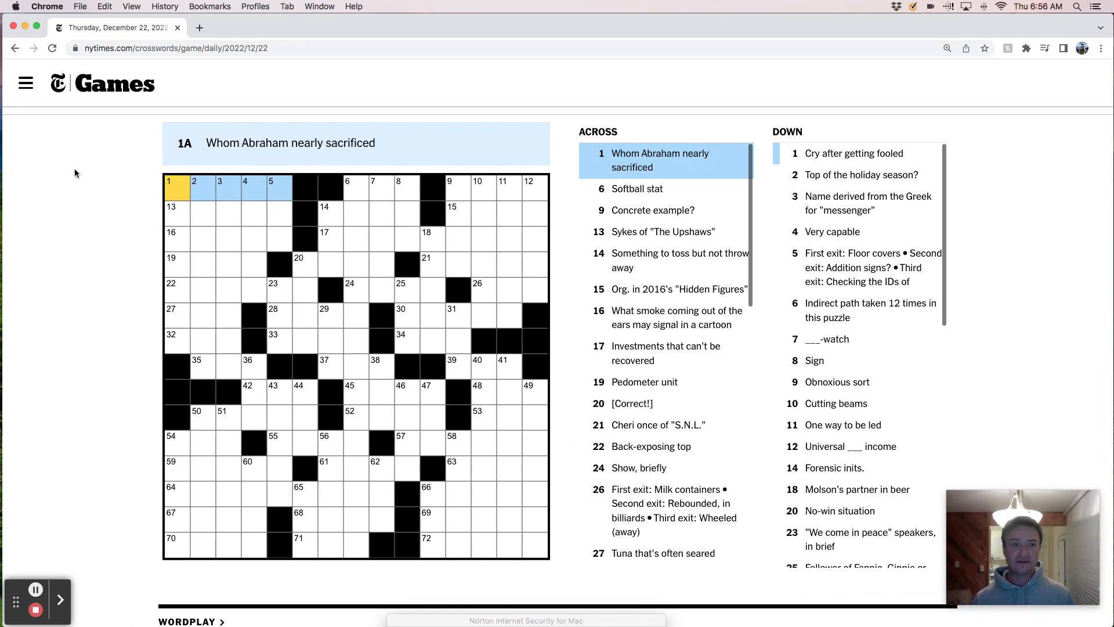
pyautogui.click(355, 189)
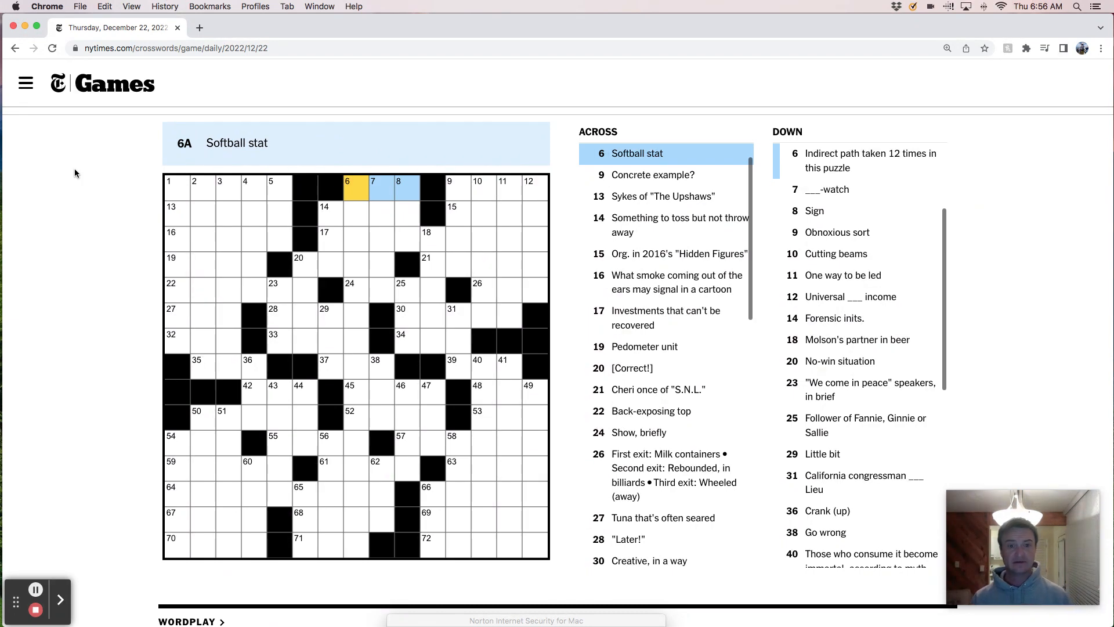
pyautogui.click(449, 188)
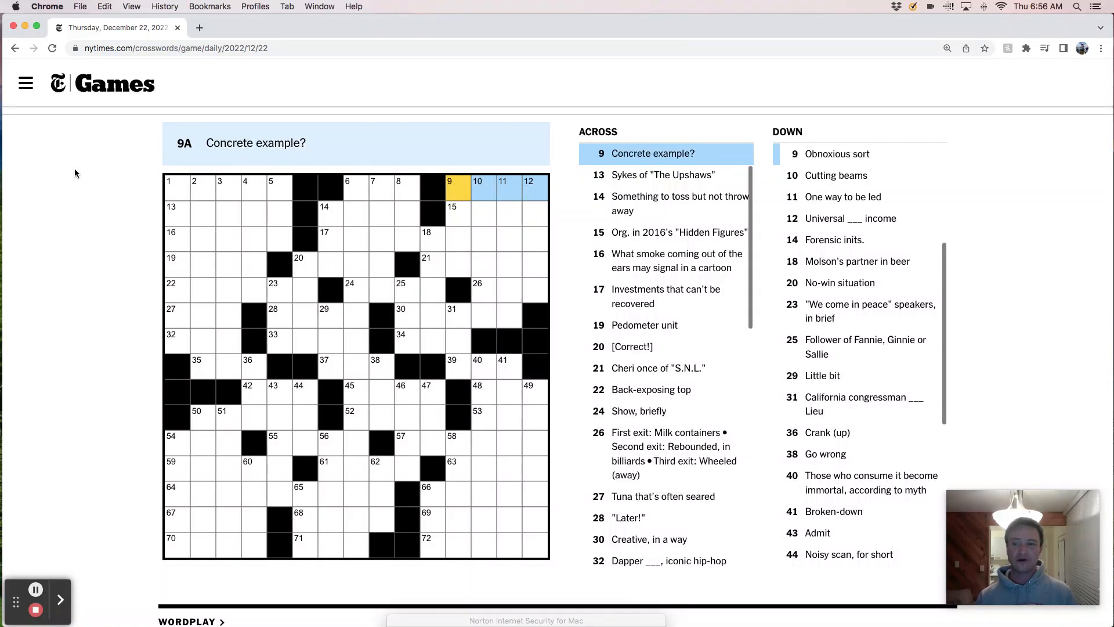
pyautogui.click(171, 213)
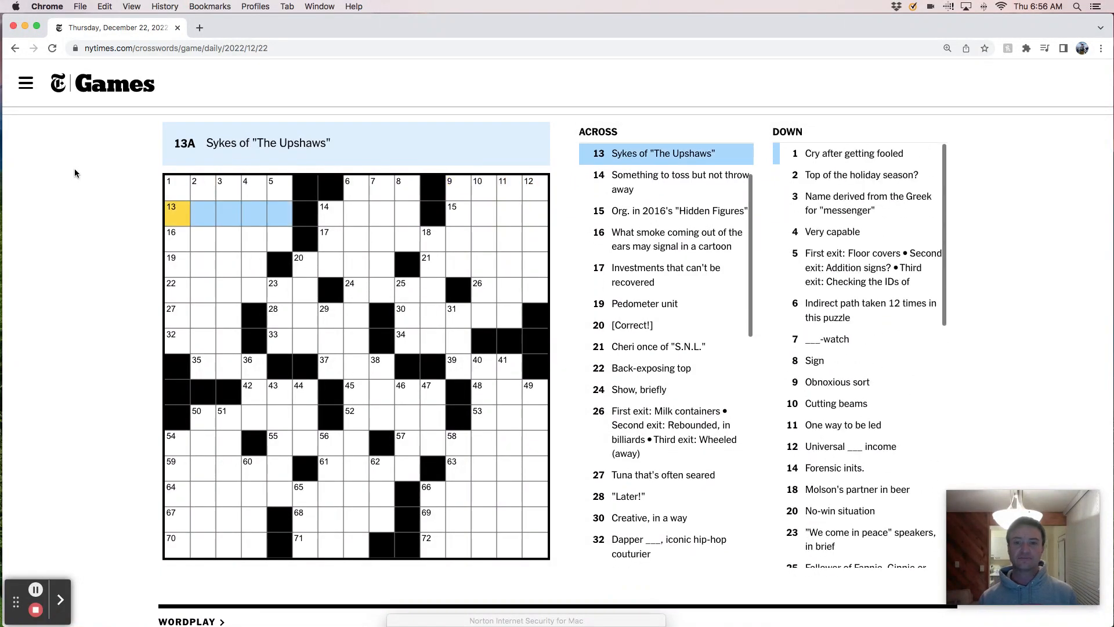
pyautogui.write('WANDA')
pyautogui.click(228, 239)
pyautogui.write('ANGER')
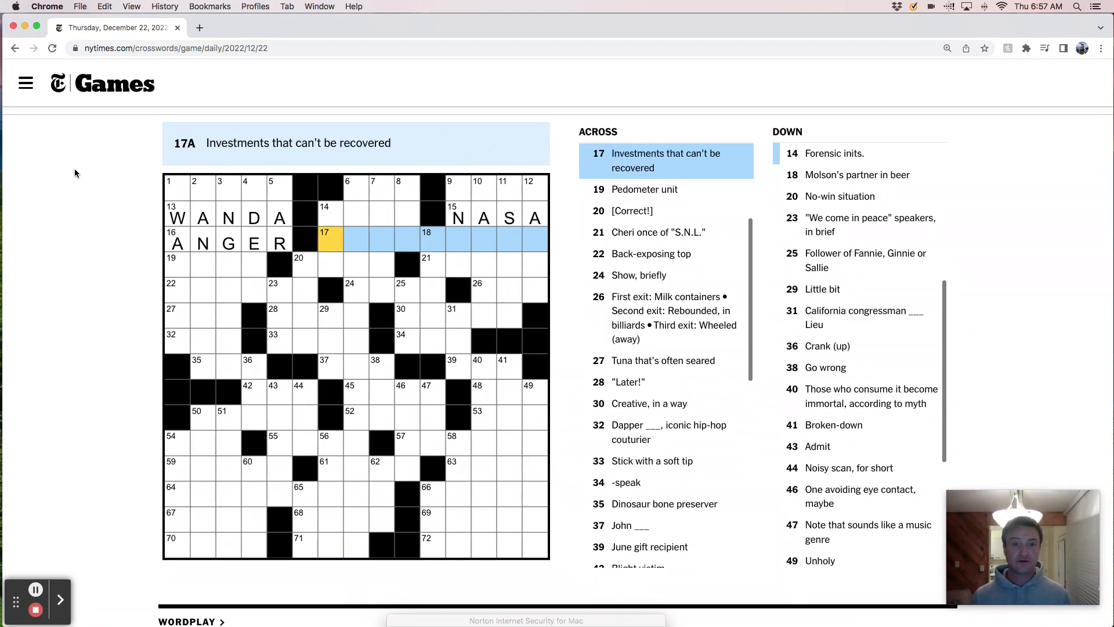
# Type the across answers SUNKCOSTS, STEP, OTERI, HALTER, AHI, TATA and ARTSY
pyautogui.write('SUNKS')
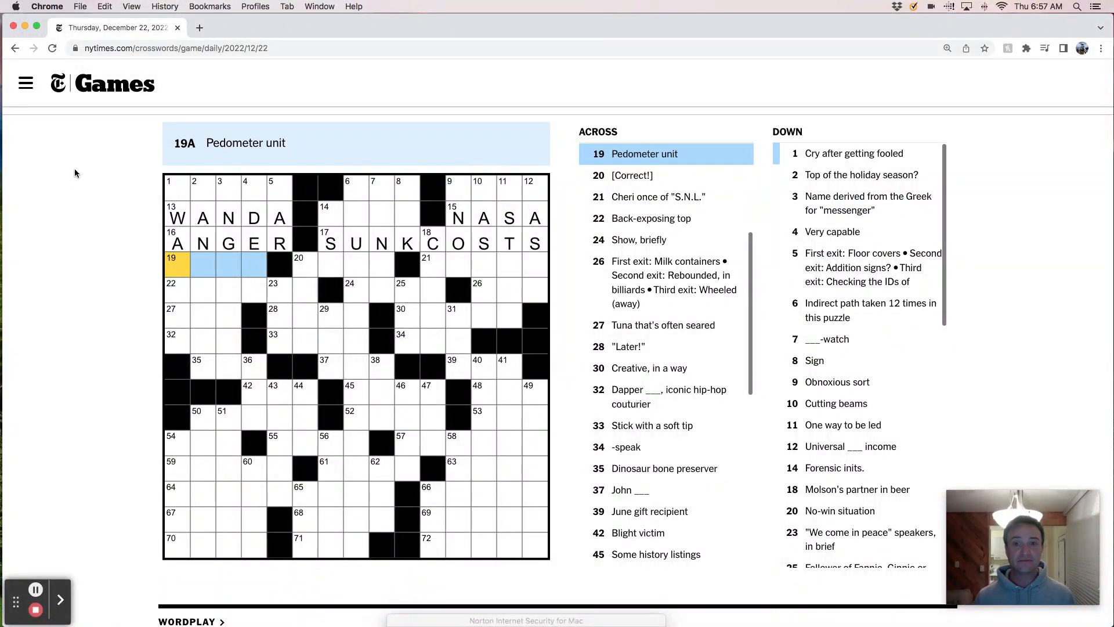
pyautogui.write('STEP')
pyautogui.click(240, 289)
pyautogui.write('HALTER')
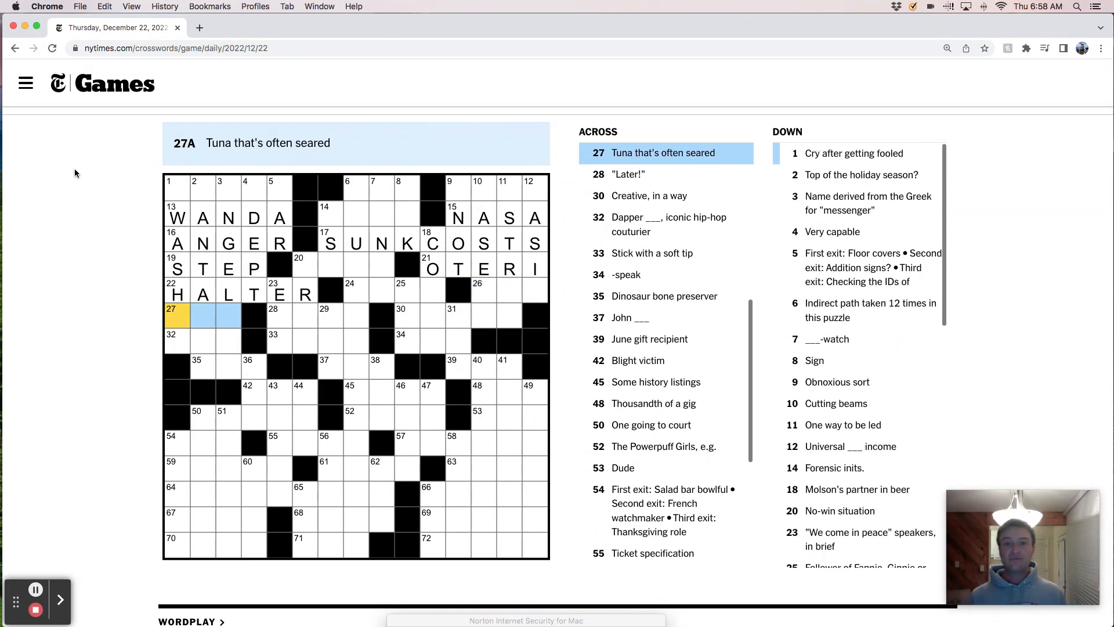
pyautogui.write('AHI')
pyautogui.click(316, 316)
pyautogui.write('TATA')
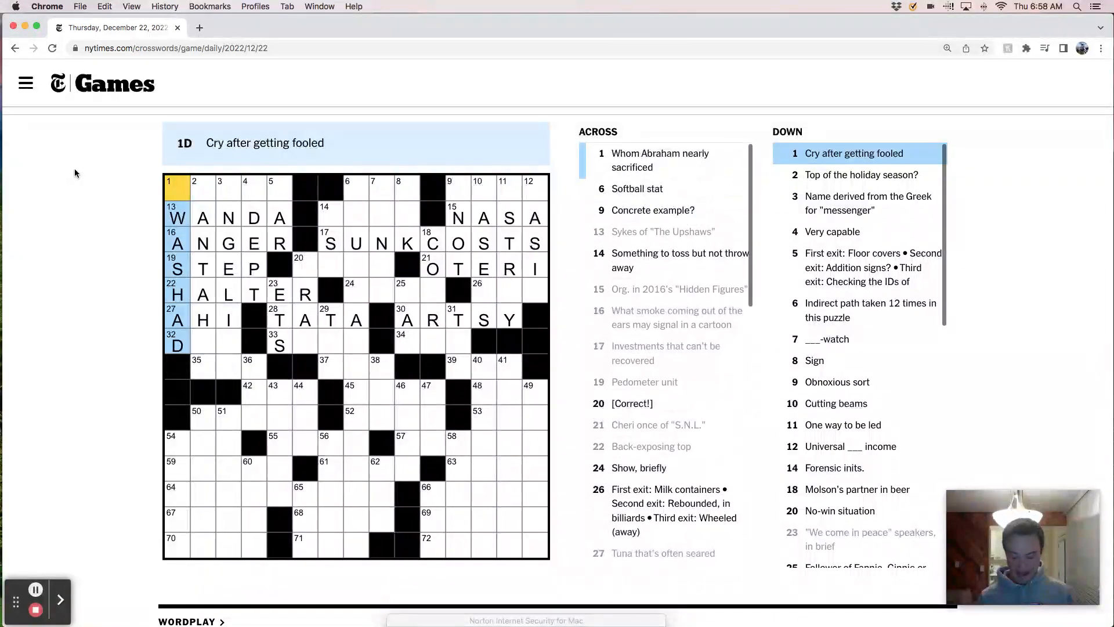
# Enter IS at 1 Across, then DAN, SWAB, TAR, DOE and DAD across
pyautogui.click(193, 187)
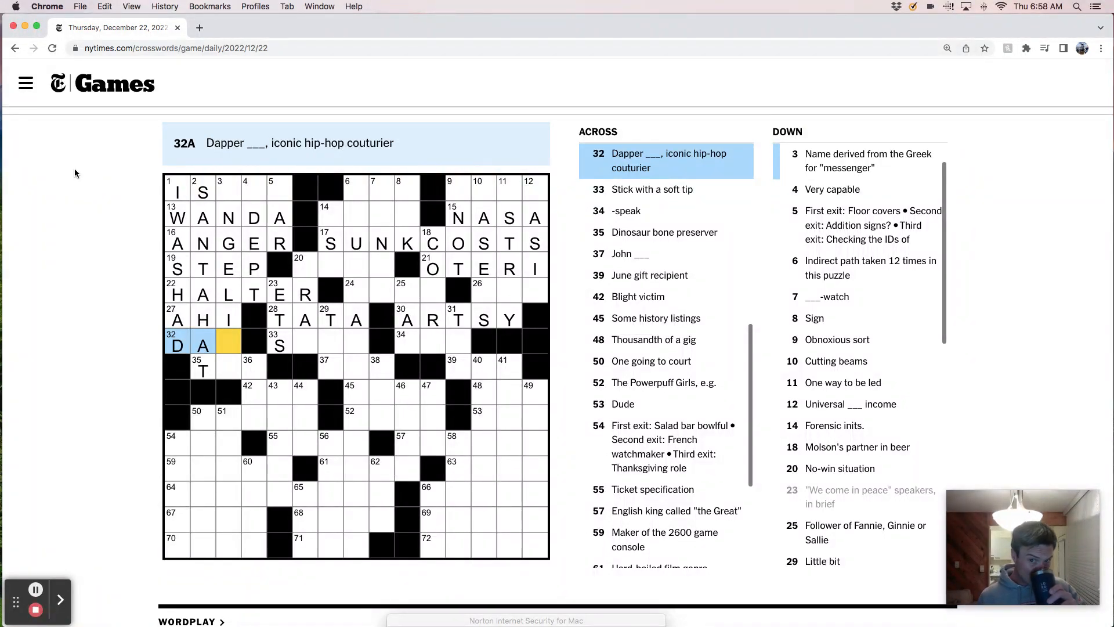
pyautogui.write('N')
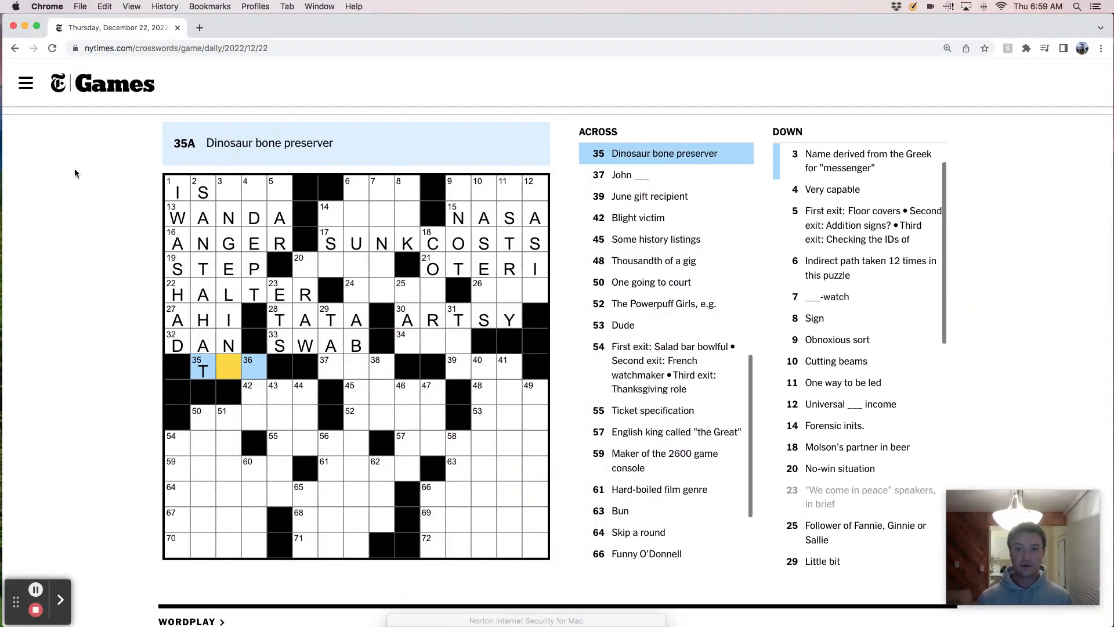
pyautogui.write('AR')
pyautogui.click(356, 368)
pyautogui.write('DOE')
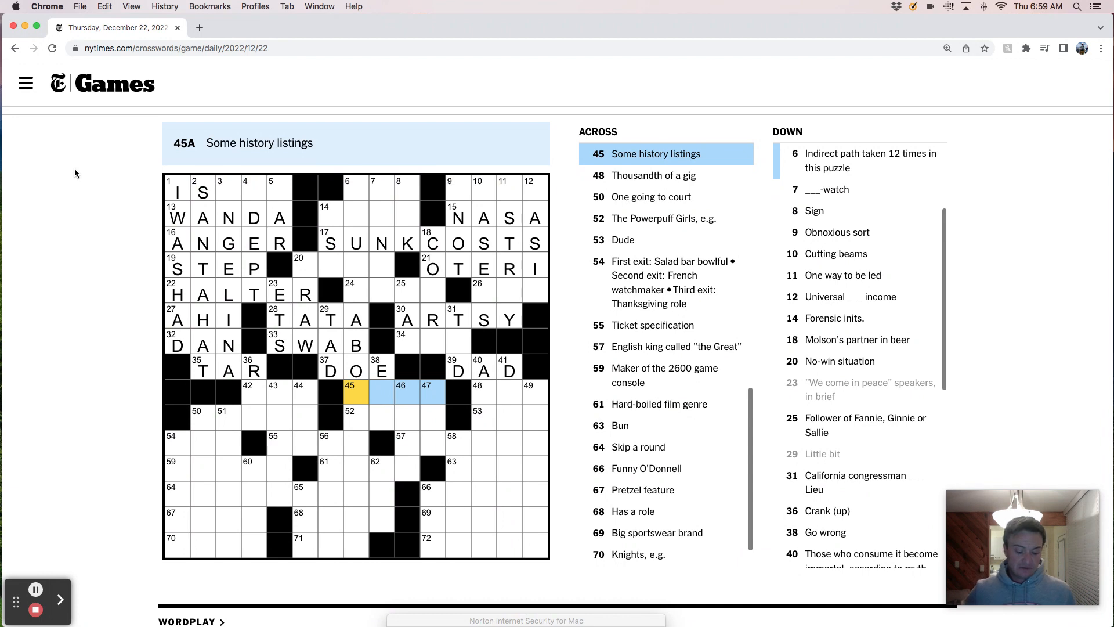
# Enter TRIO at 52 Across, then SEAT, ATARI, ROSIE, SALT, ACTS and THE
pyautogui.click(477, 390)
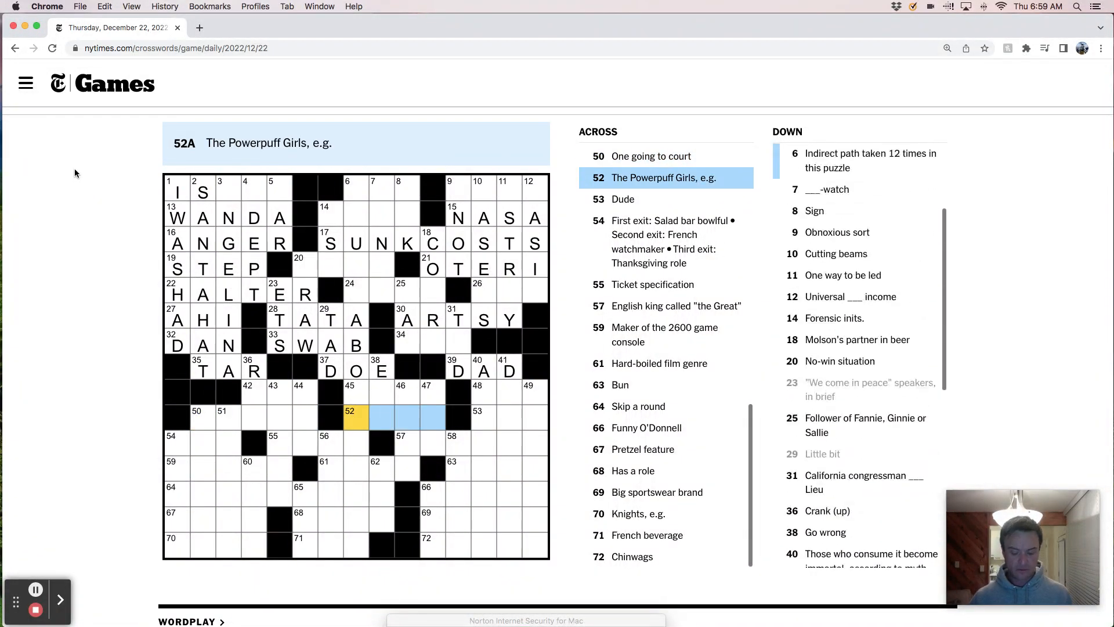
pyautogui.write('TRIO')
pyautogui.click(317, 442)
pyautogui.write('SEAT')
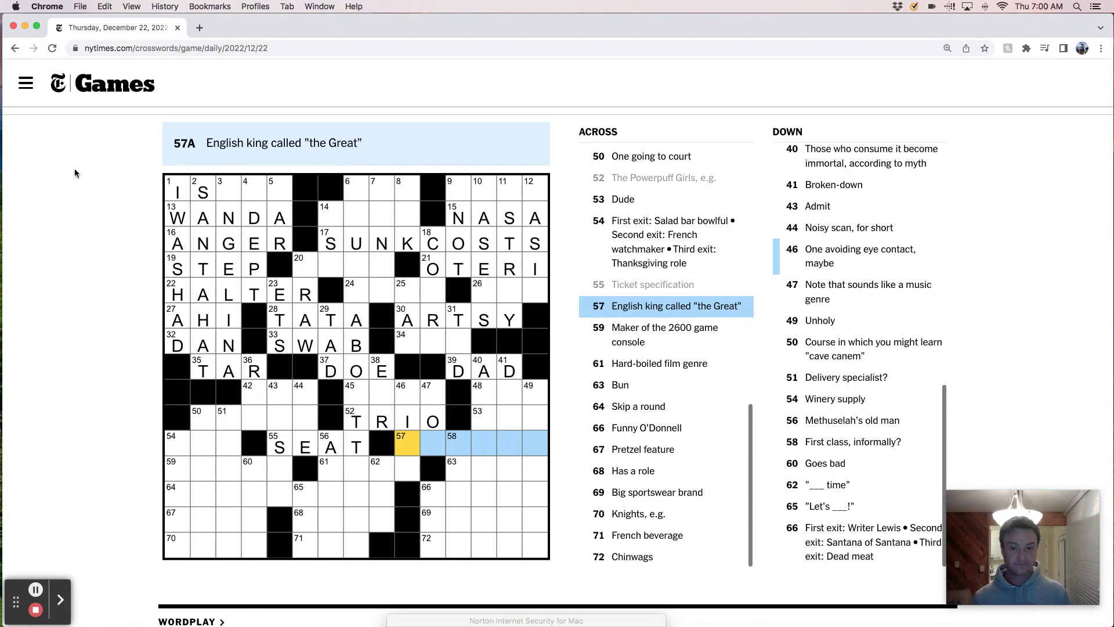
pyautogui.click(190, 466)
pyautogui.write('ATARI')
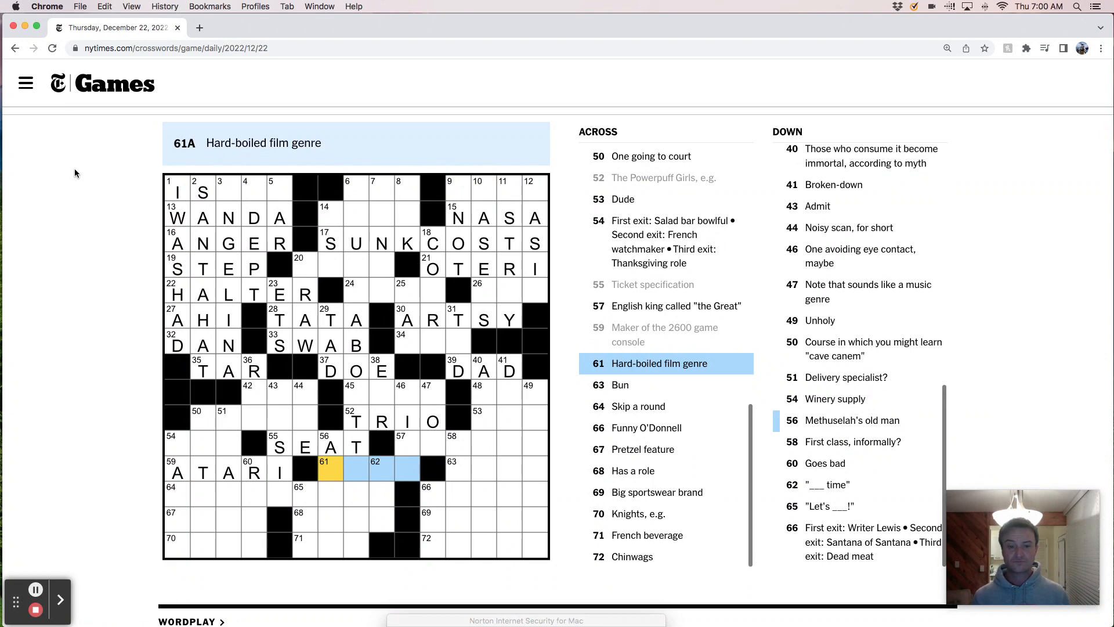
pyautogui.click(458, 469)
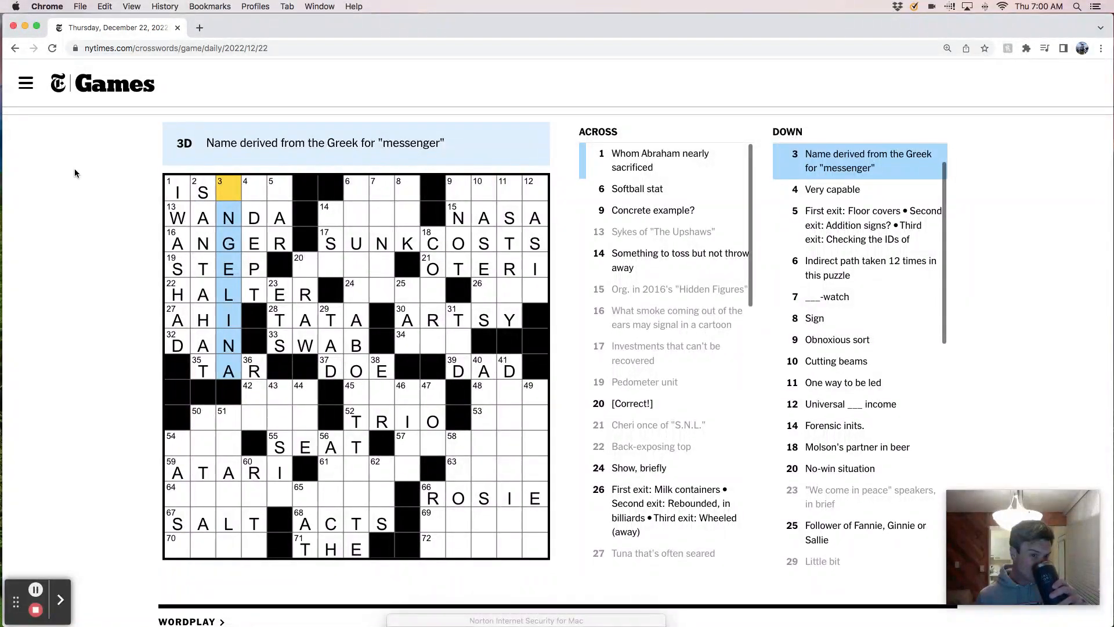
# Fill ISAAC, RBI, SLAB and RAC across, plus downs including 8 Down and LASER at 10 Down
pyautogui.write('AA')
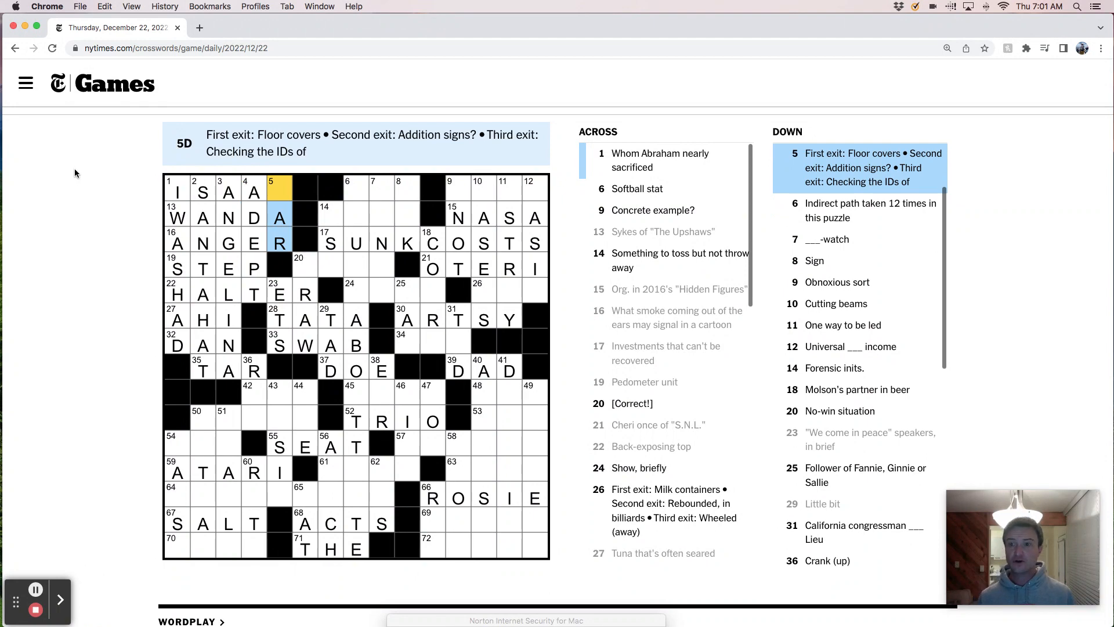
pyautogui.write('C')
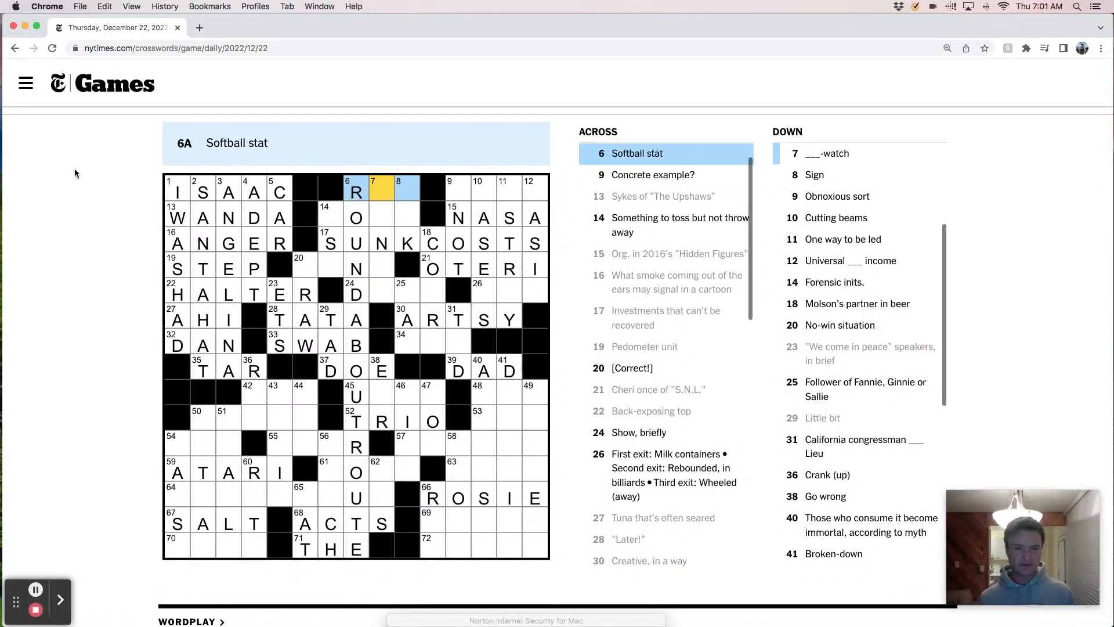
pyautogui.click(405, 189)
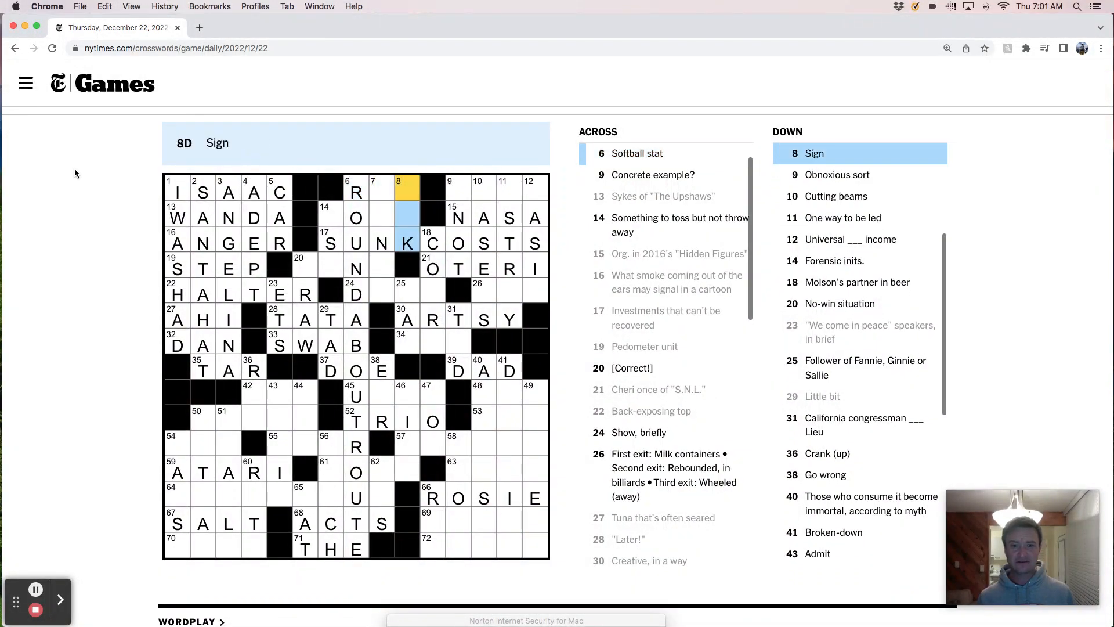
pyautogui.write('IN')
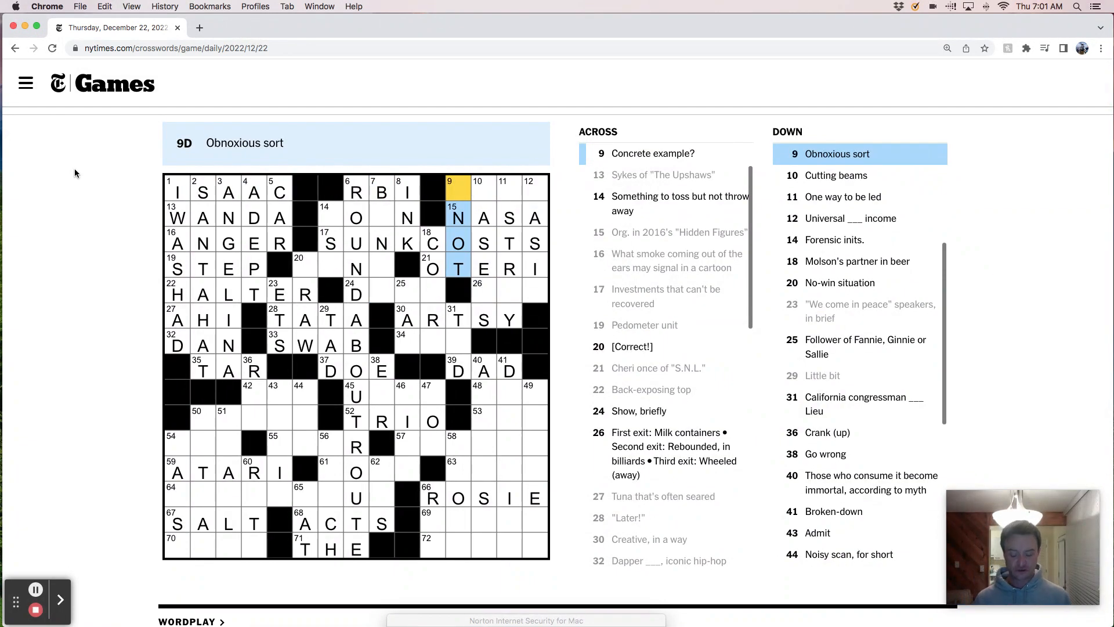
pyautogui.click(477, 188)
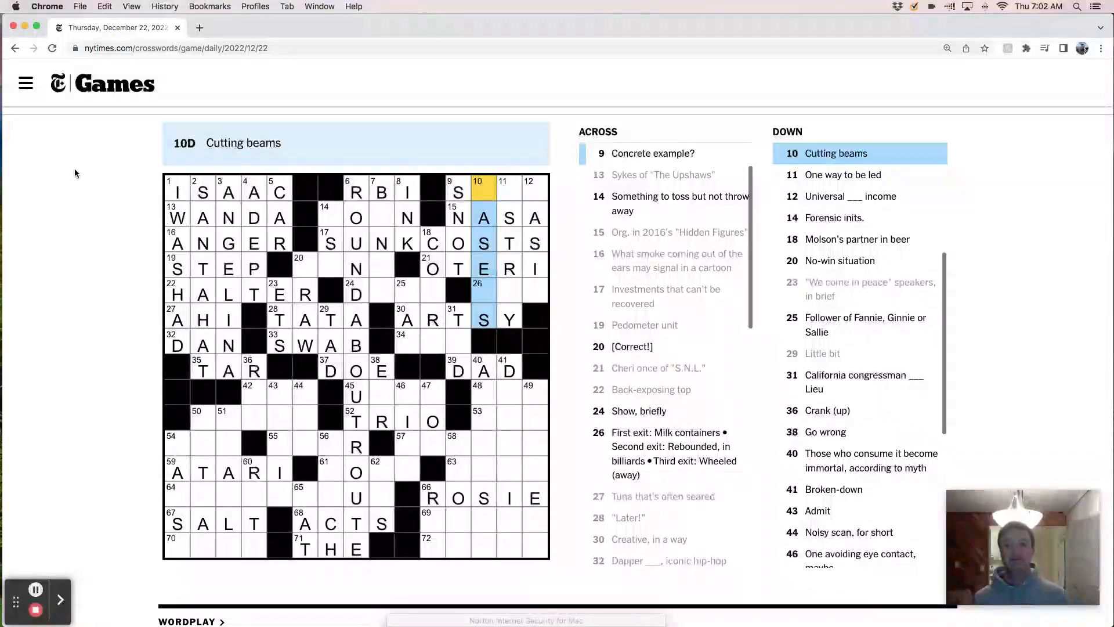
pyautogui.click(509, 192)
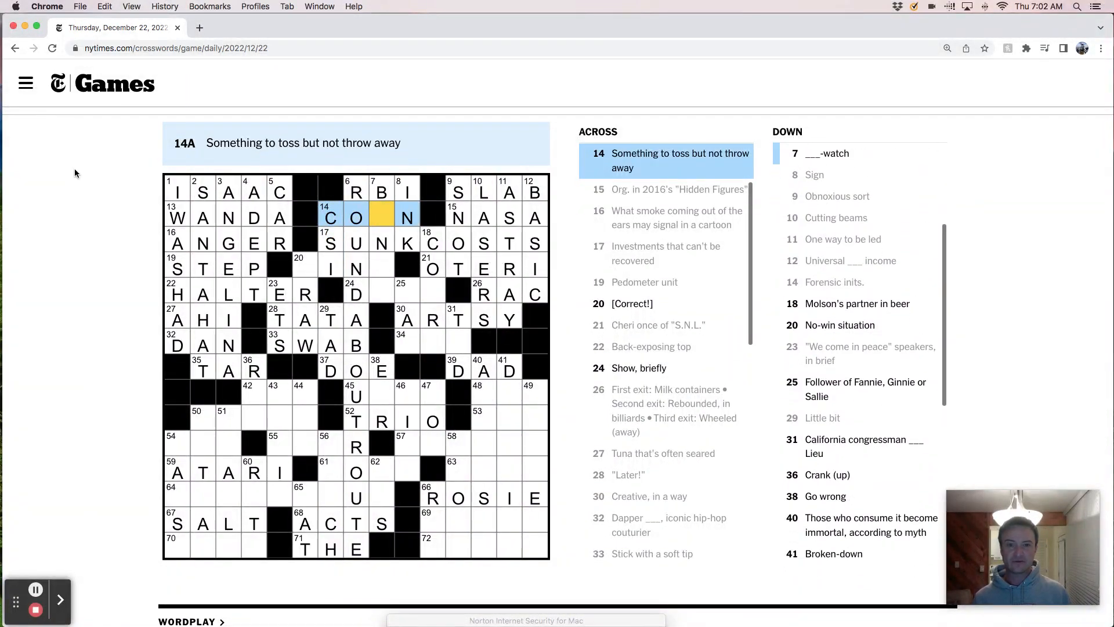
# Enter DING at 20 Down, DEMO at 31 Down and ESE at 34 Across
pyautogui.click(381, 191)
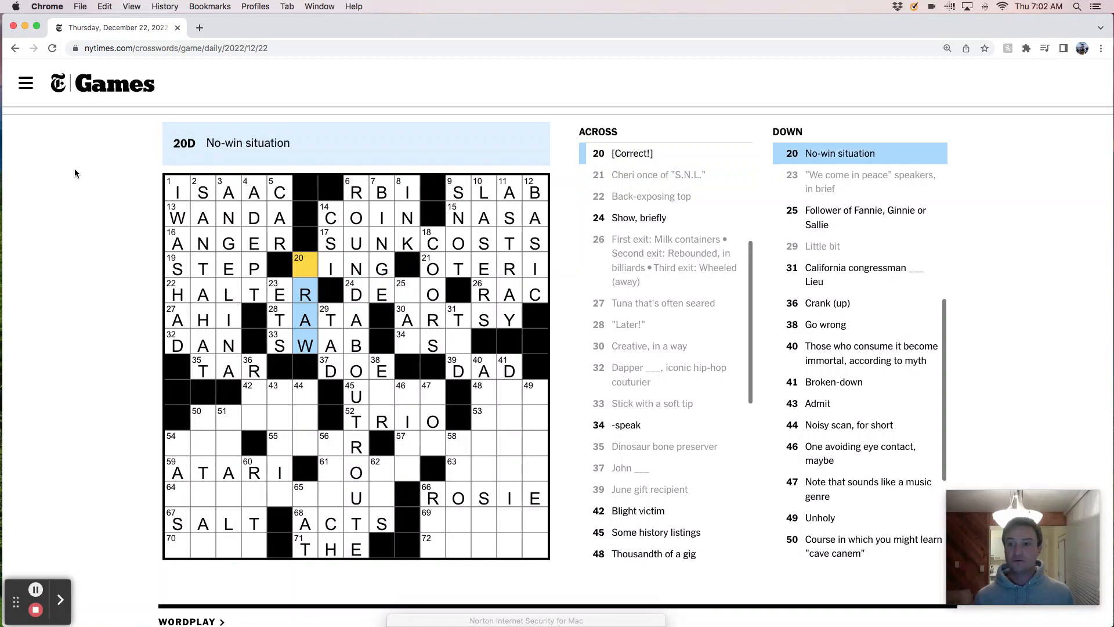
pyautogui.write('D')
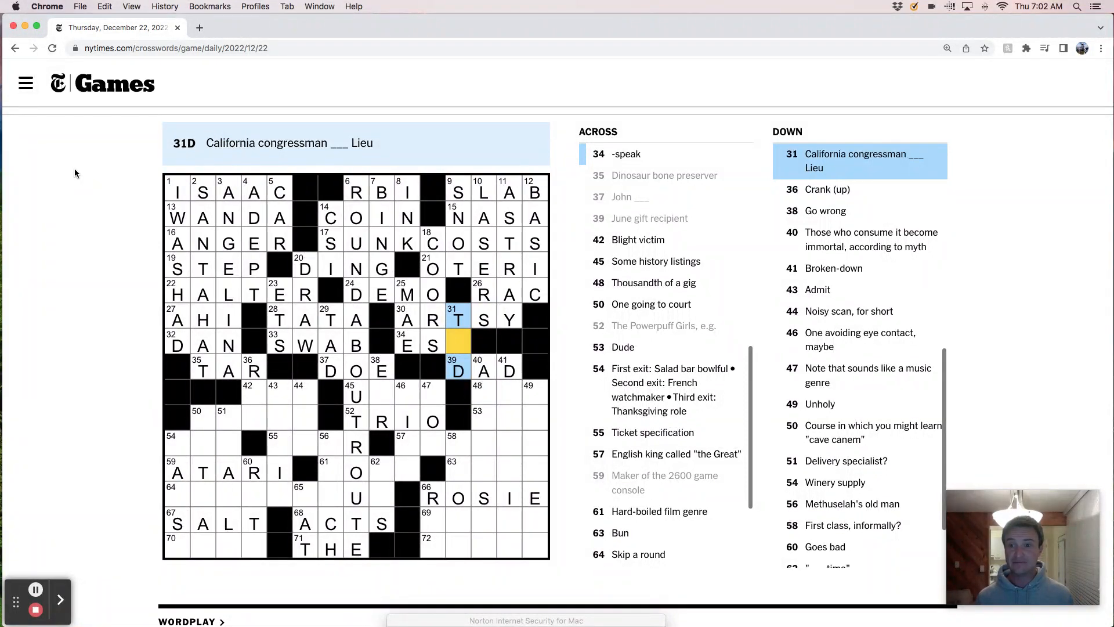
pyautogui.click(407, 344)
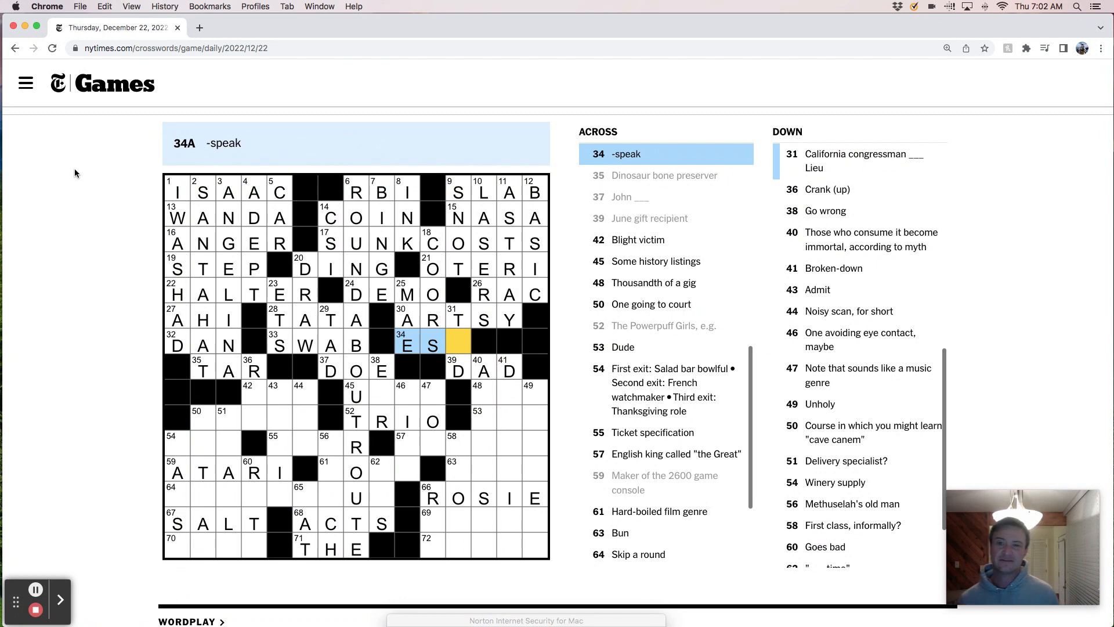
pyautogui.click(458, 317)
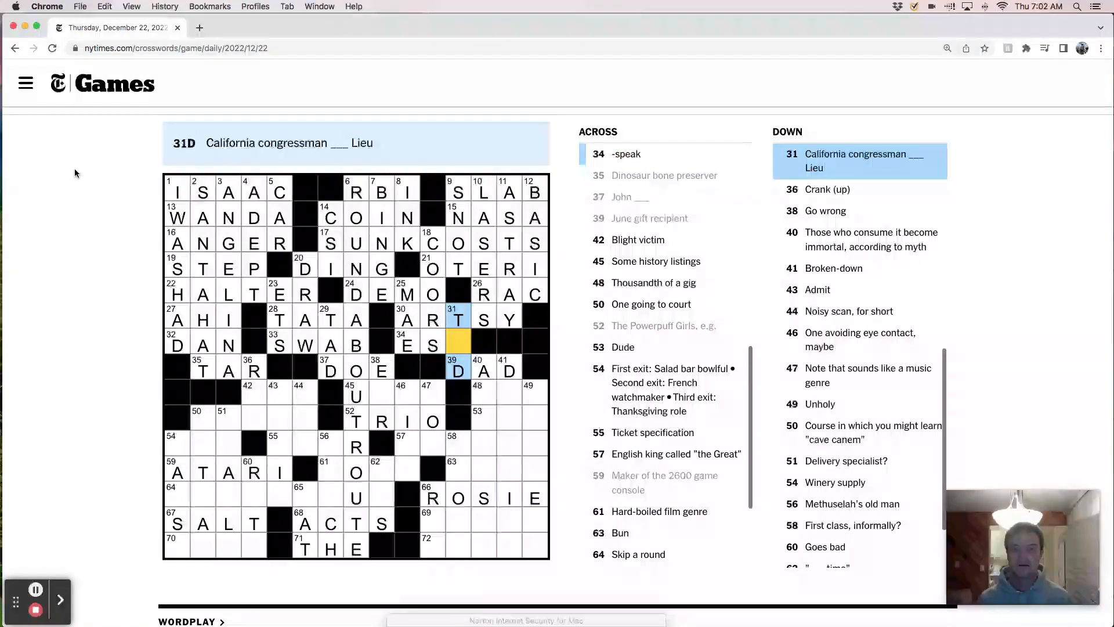
pyautogui.click(433, 345)
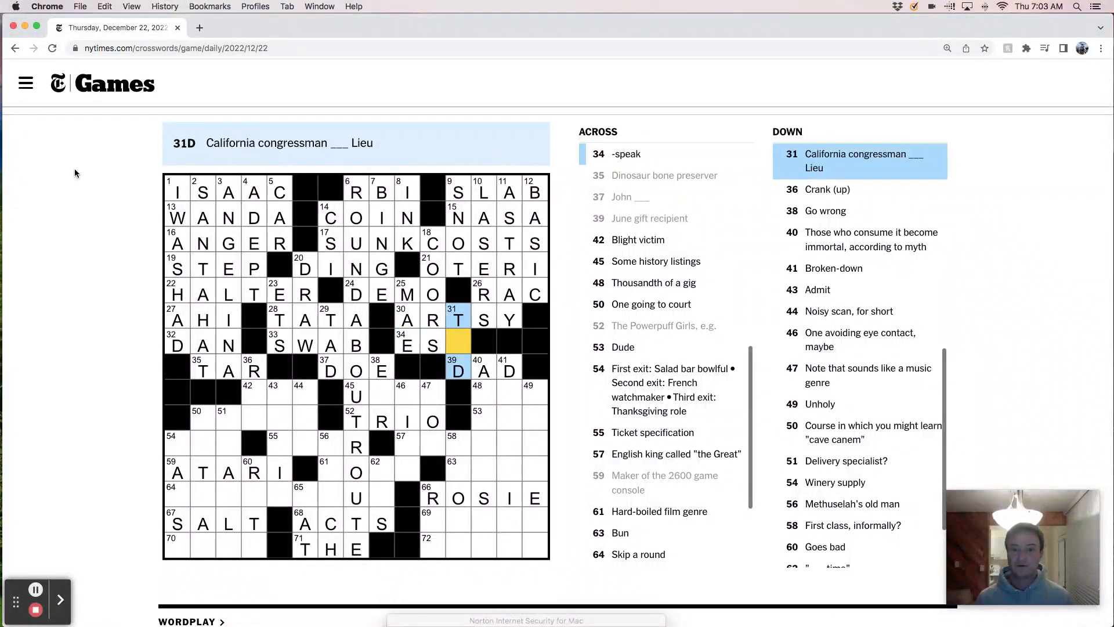
pyautogui.write('E')
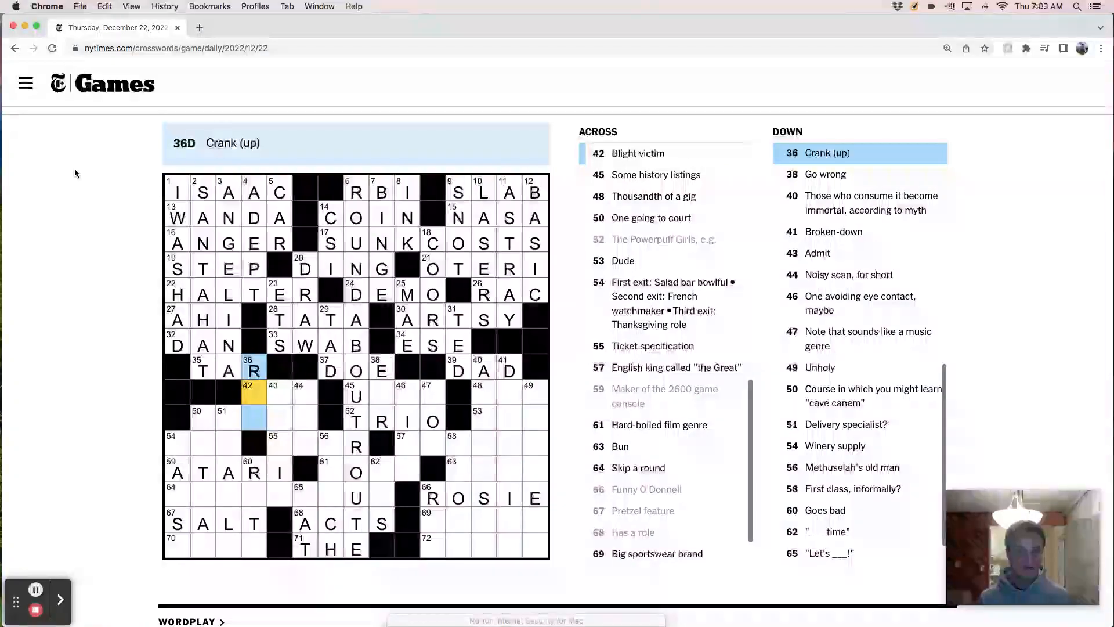
# Enter ELM at 42 Across and AMBROSIA at 40 Down, then start 41 Down
pyautogui.write('EV')
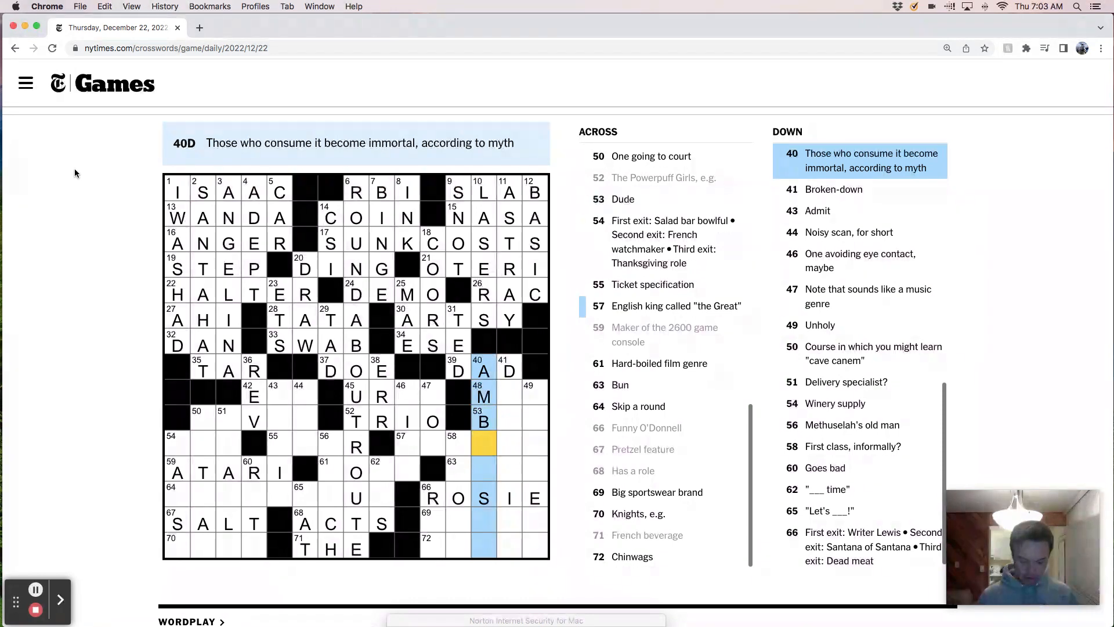
pyautogui.write('ROIA')
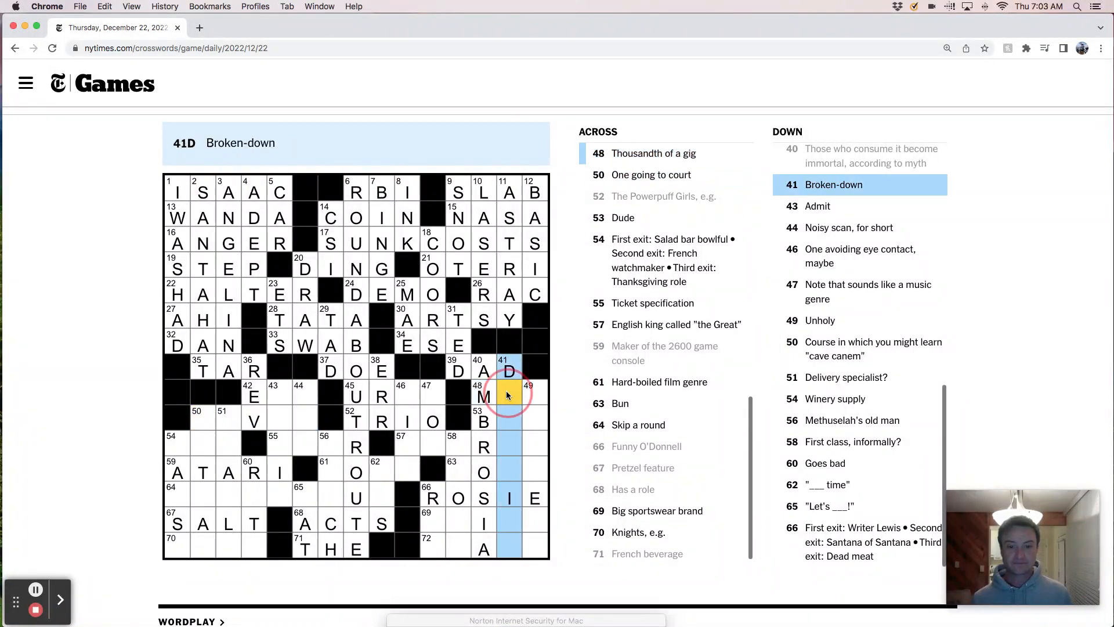
pyautogui.click(274, 396)
pyautogui.write('LETIN')
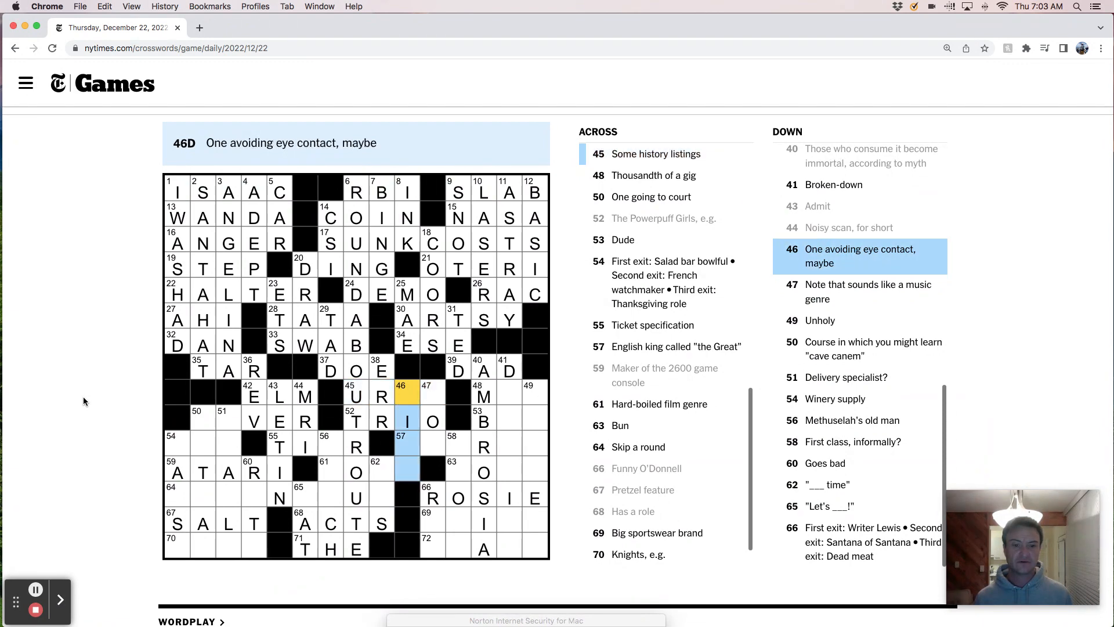
pyautogui.click(432, 396)
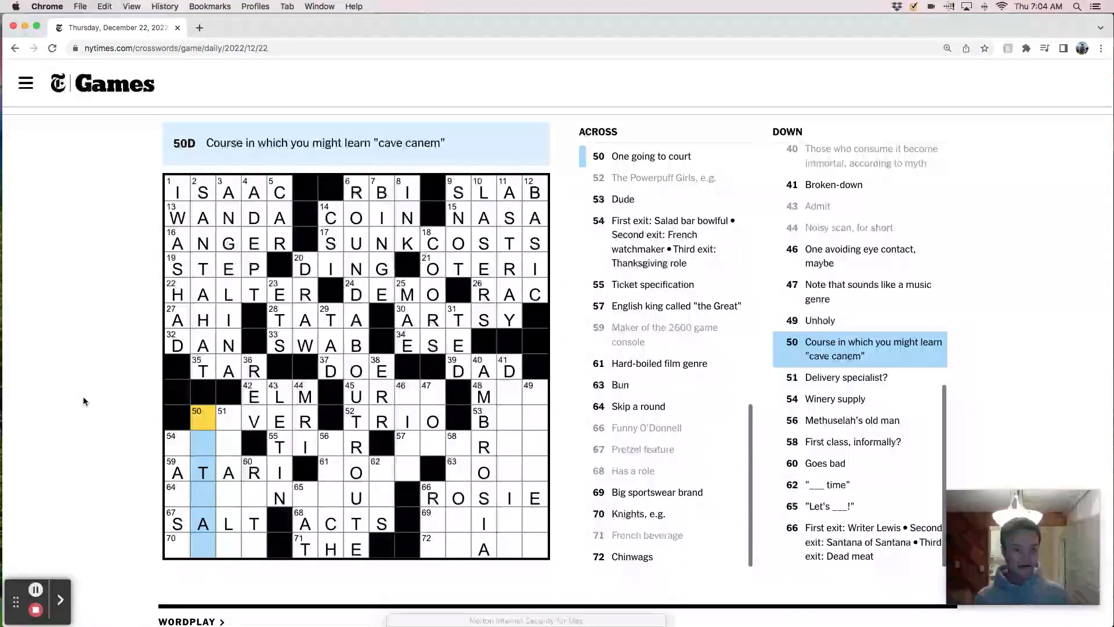
# Fill the 50A, 51D, 54D, 56D and 62D entries: LOVER, TIER, NOIR, SIT ONE OUT, KNOT, SIRS
pyautogui.click(176, 523)
pyautogui.write('LATINI')
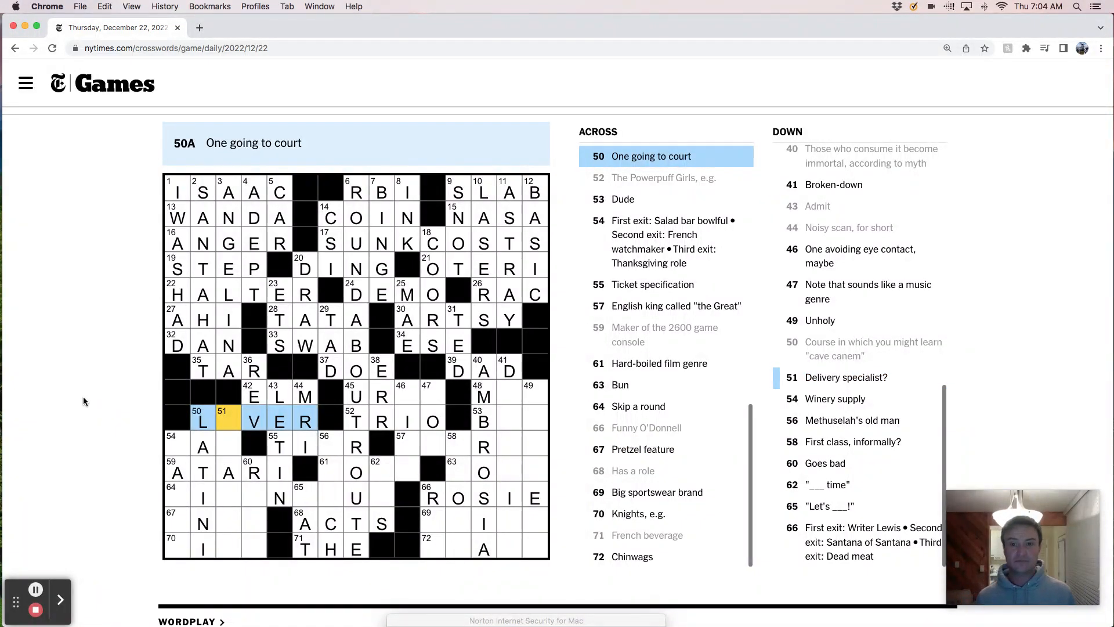
pyautogui.click(227, 420)
pyautogui.write('OR')
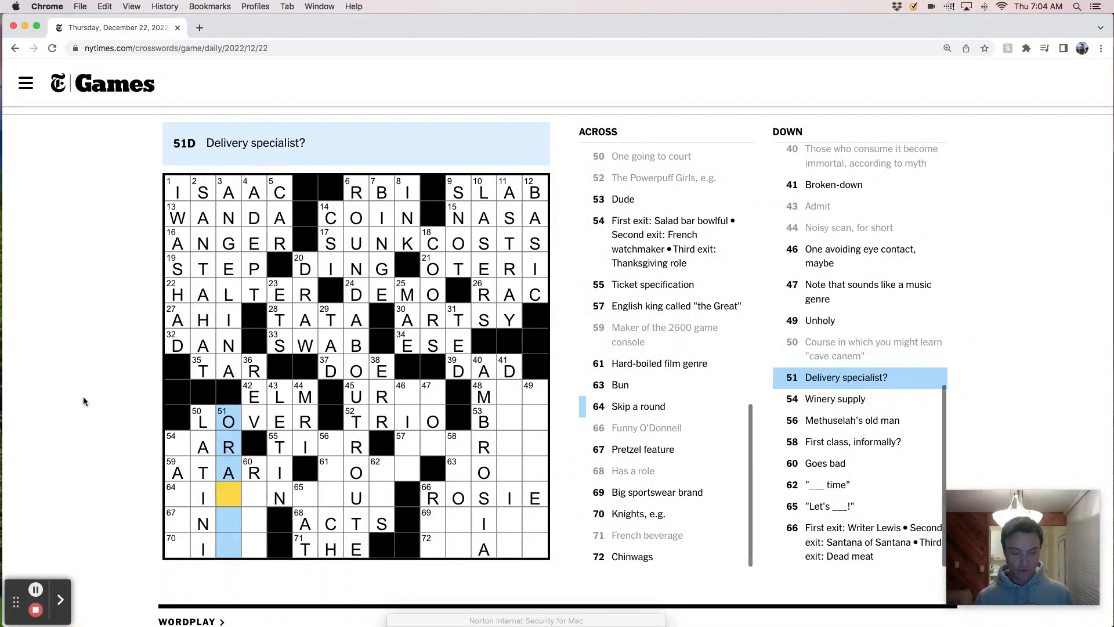
pyautogui.click(834, 399)
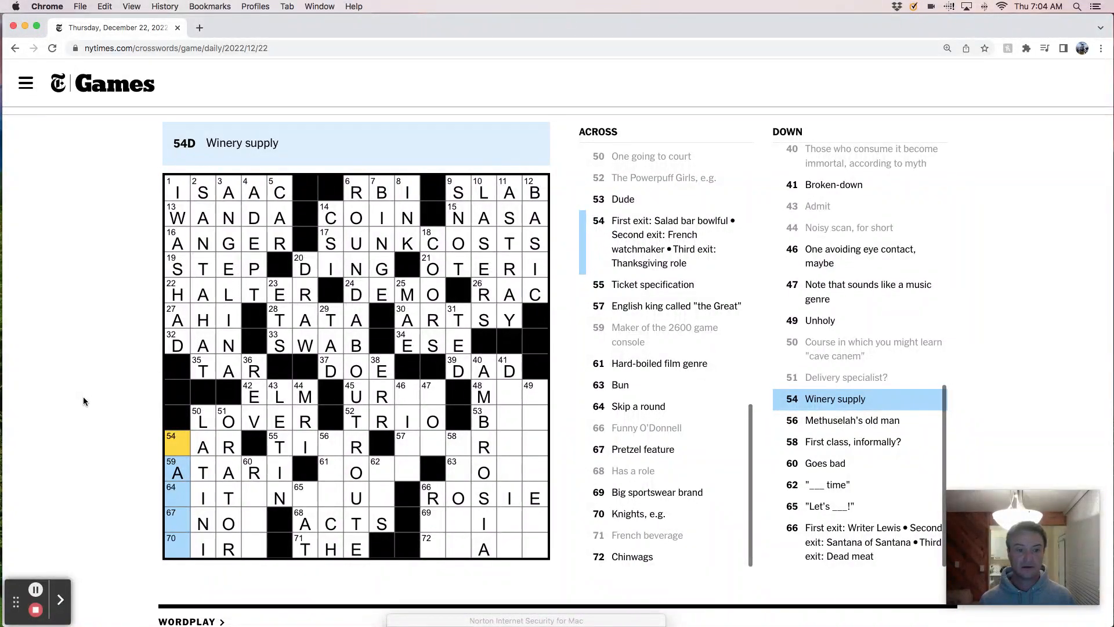
pyautogui.click(176, 471)
pyautogui.write('ENO')
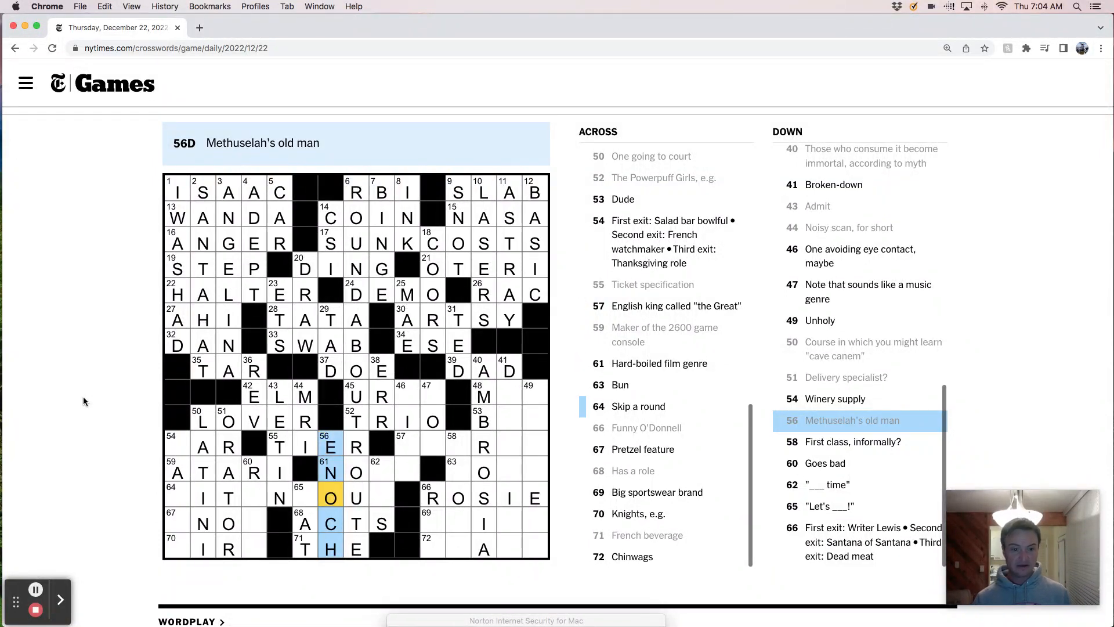
pyautogui.click(459, 446)
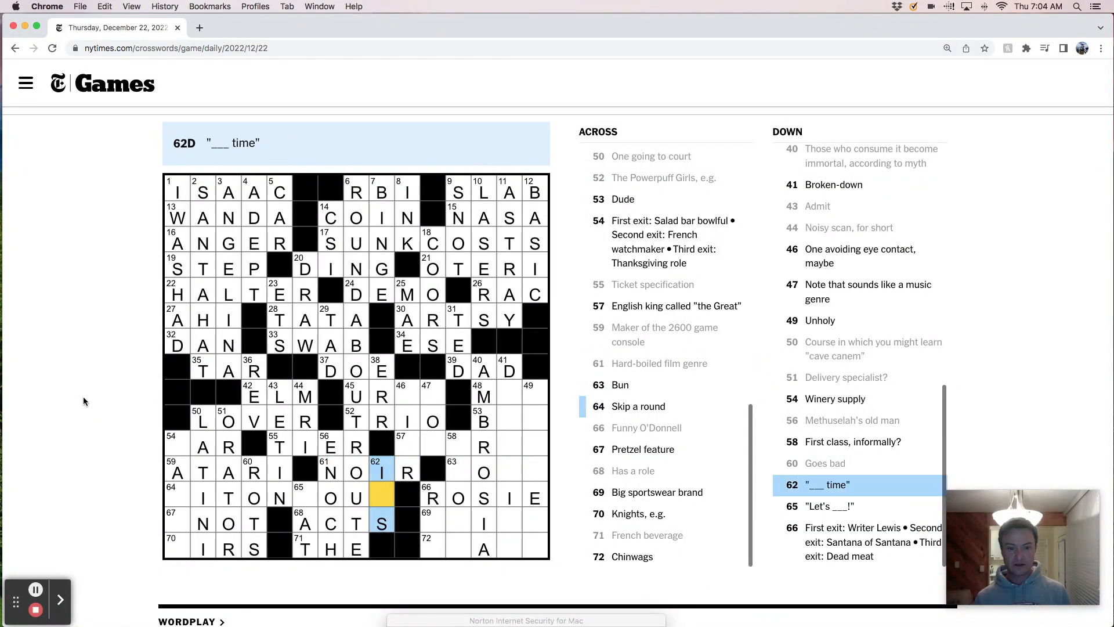
pyautogui.click(304, 496)
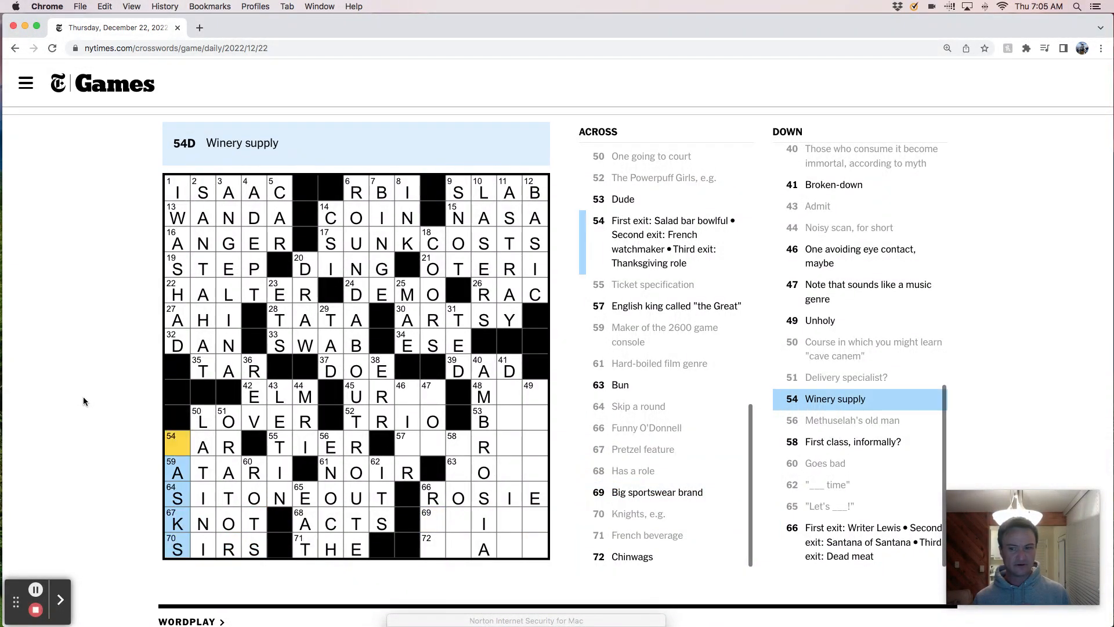
# Enter ALFRED, FROSH, ASICS and CHATS in the bottom right, completing the grid in 9:39
pyautogui.write('C')
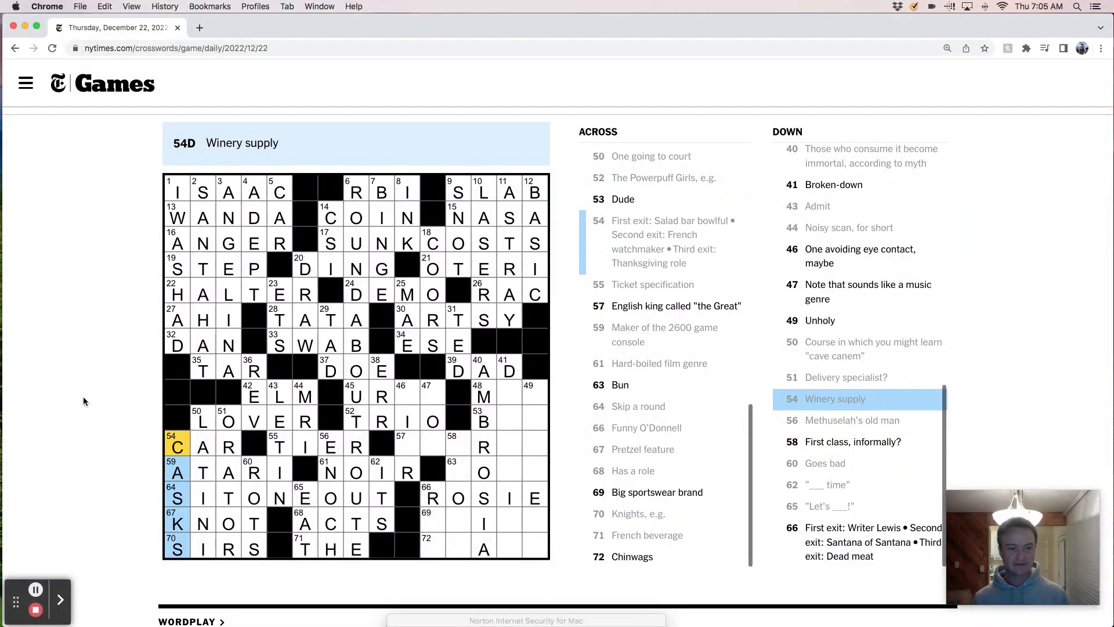
pyautogui.click(431, 496)
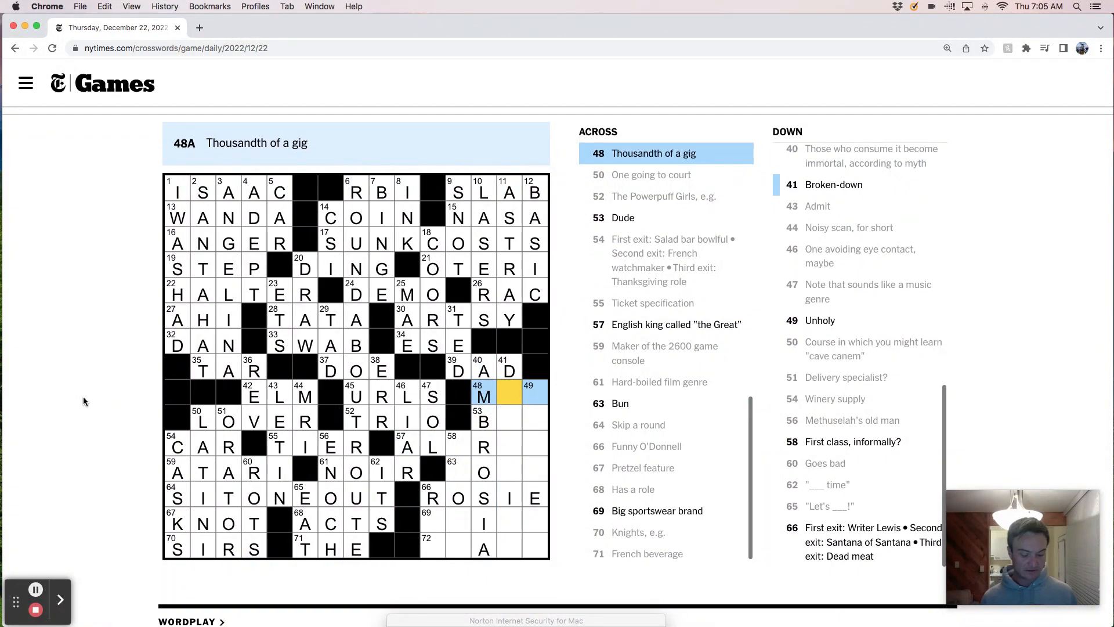
pyautogui.write('EG')
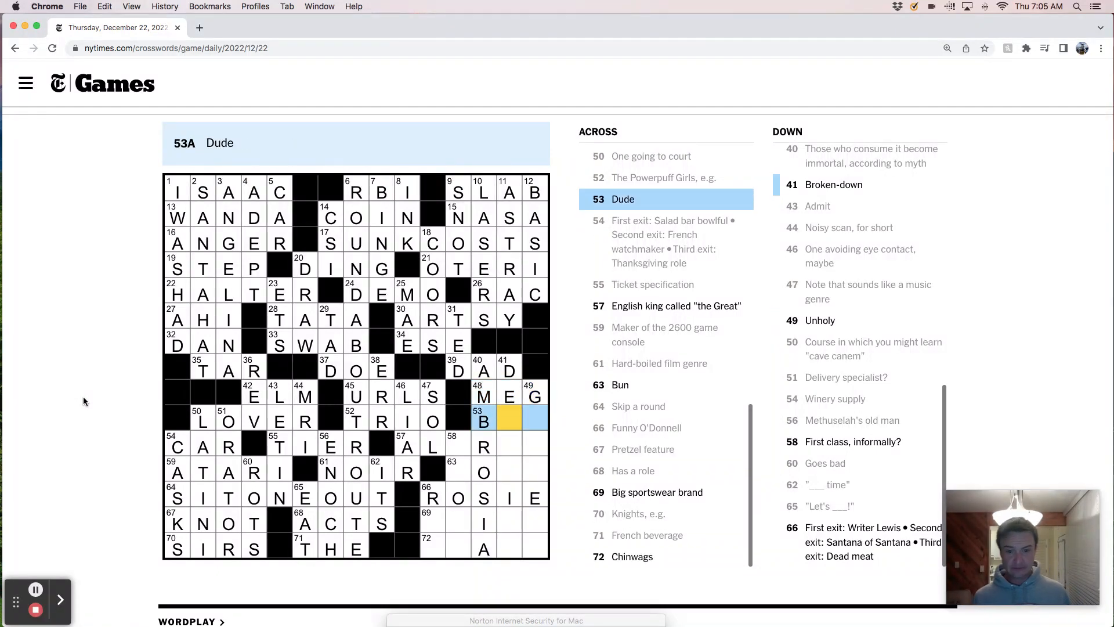
pyautogui.click(407, 446)
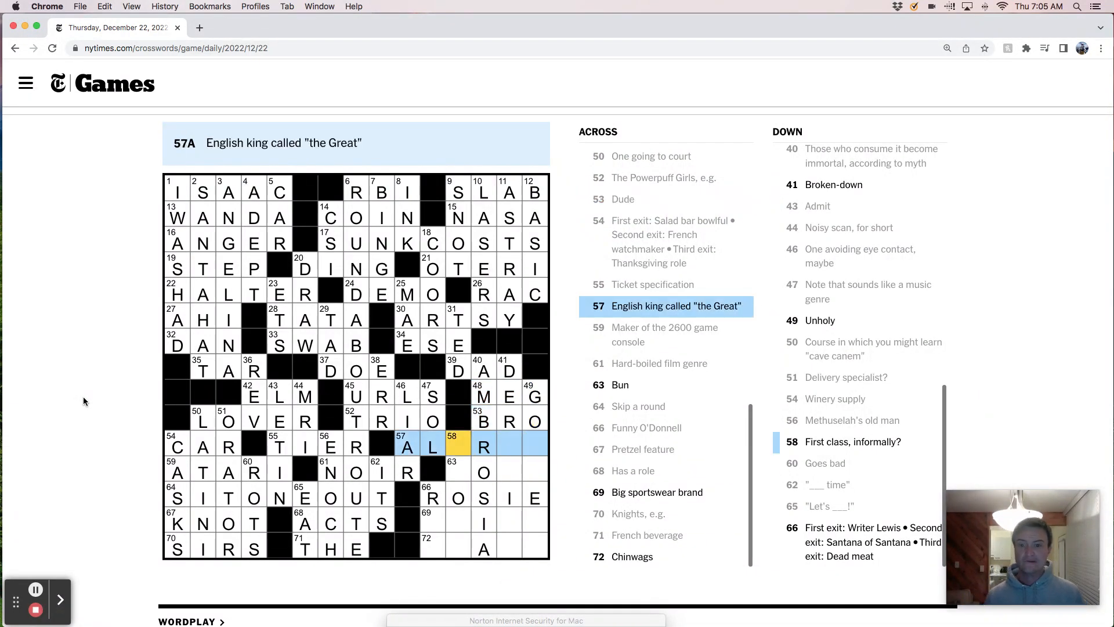
pyautogui.write('FRED')
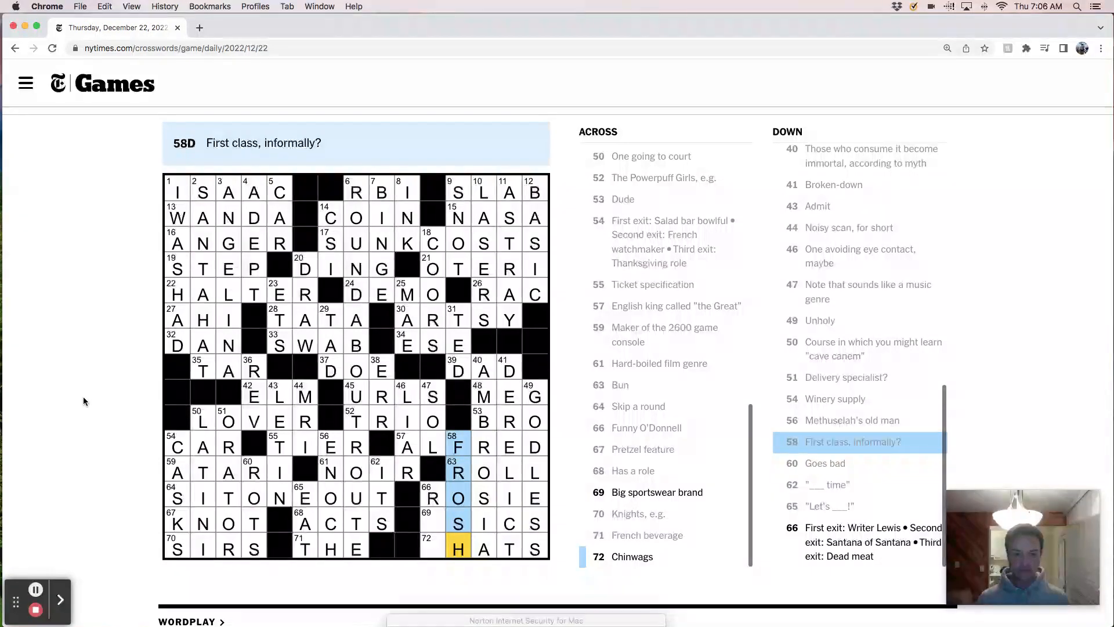
pyautogui.click(458, 547)
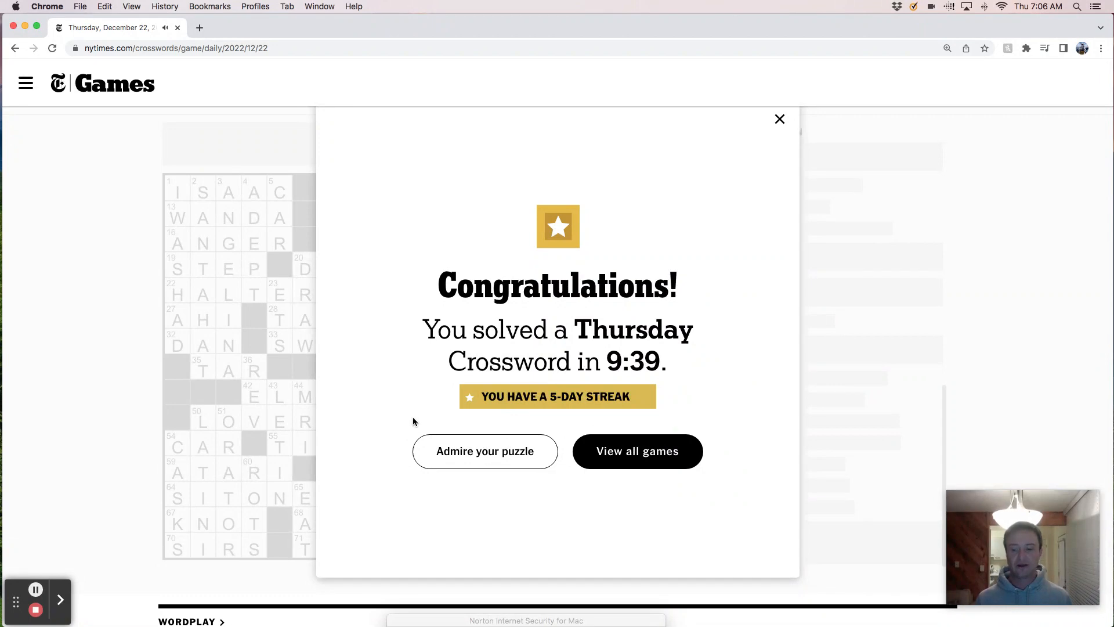
# Dismiss the Congratulations popup to reveal the completed grid with ASICS and CHATS
pyautogui.click(779, 119)
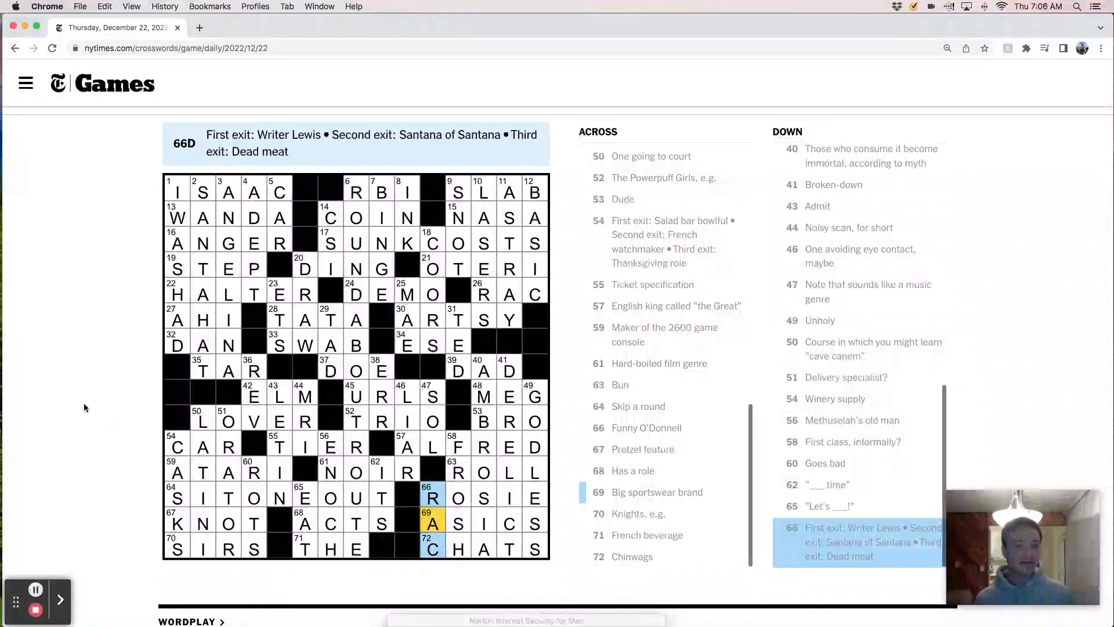
pyautogui.click(201, 369)
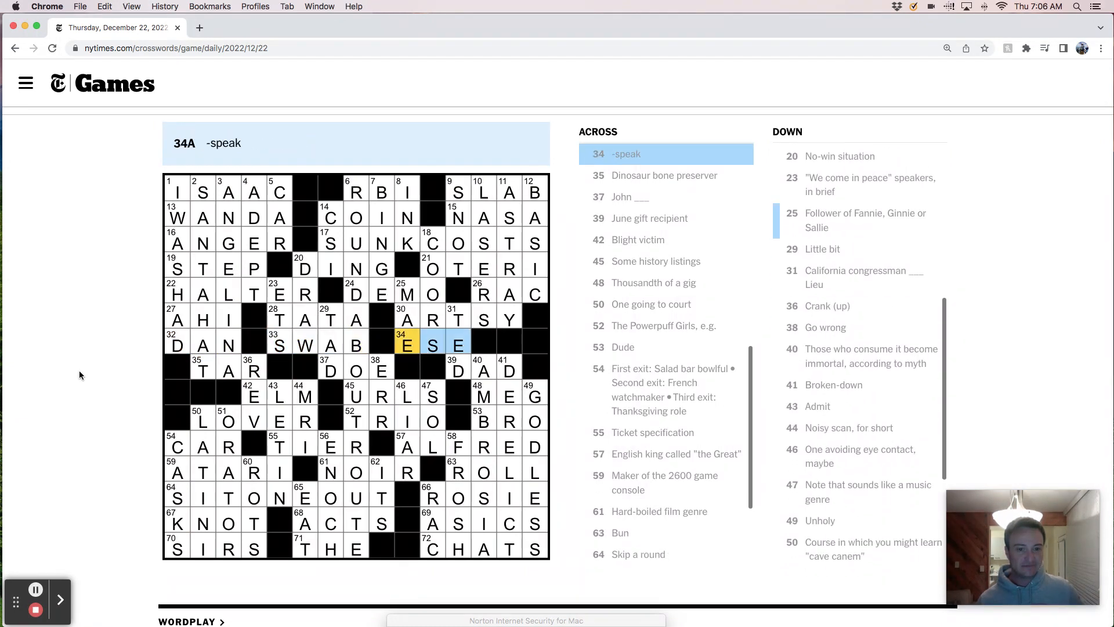
pyautogui.click(431, 344)
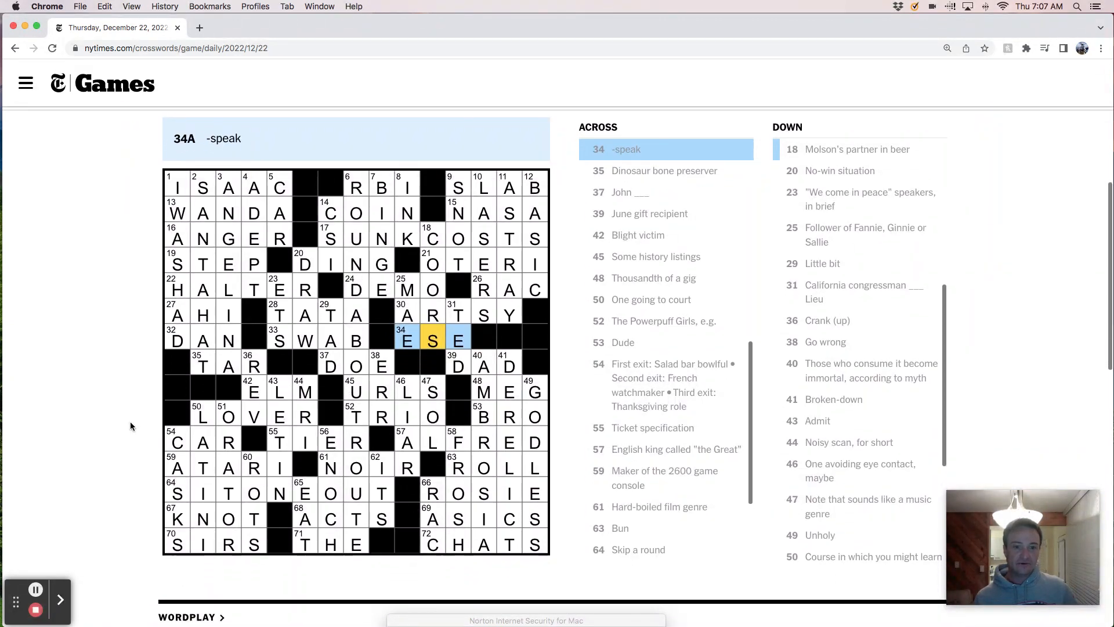
pyautogui.scroll(-3)
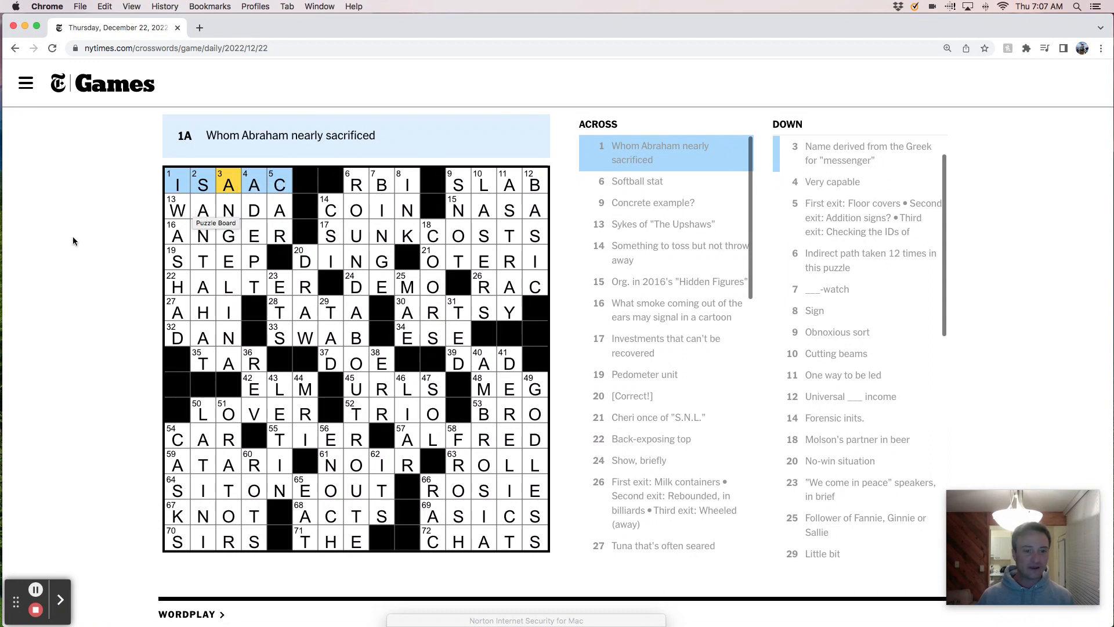
pyautogui.moveTo(46, 250)
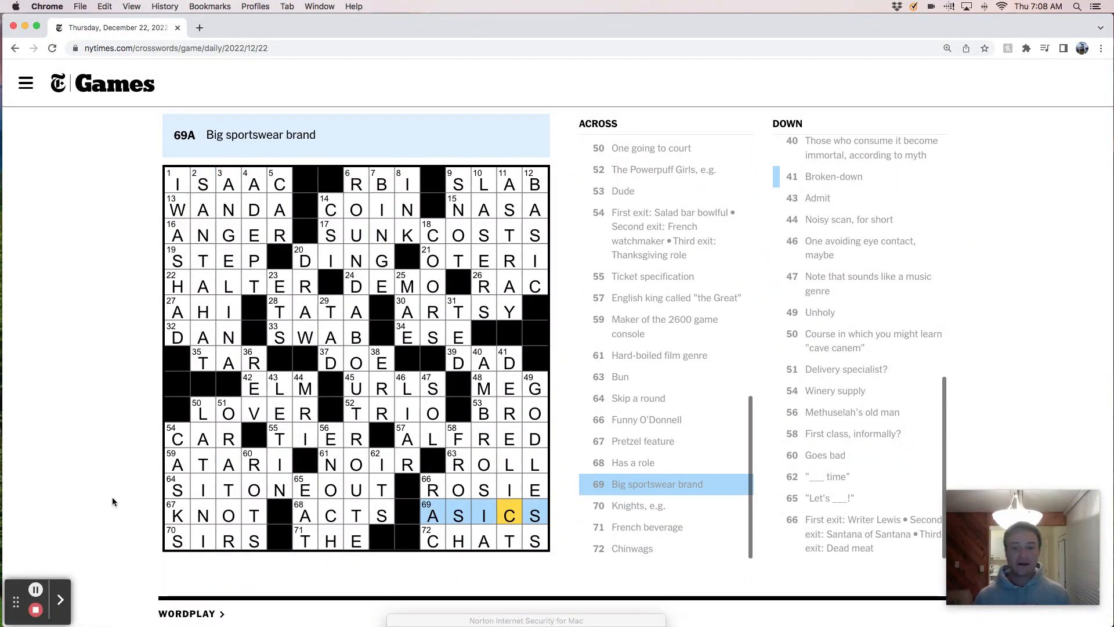
pyautogui.moveTo(120, 487)
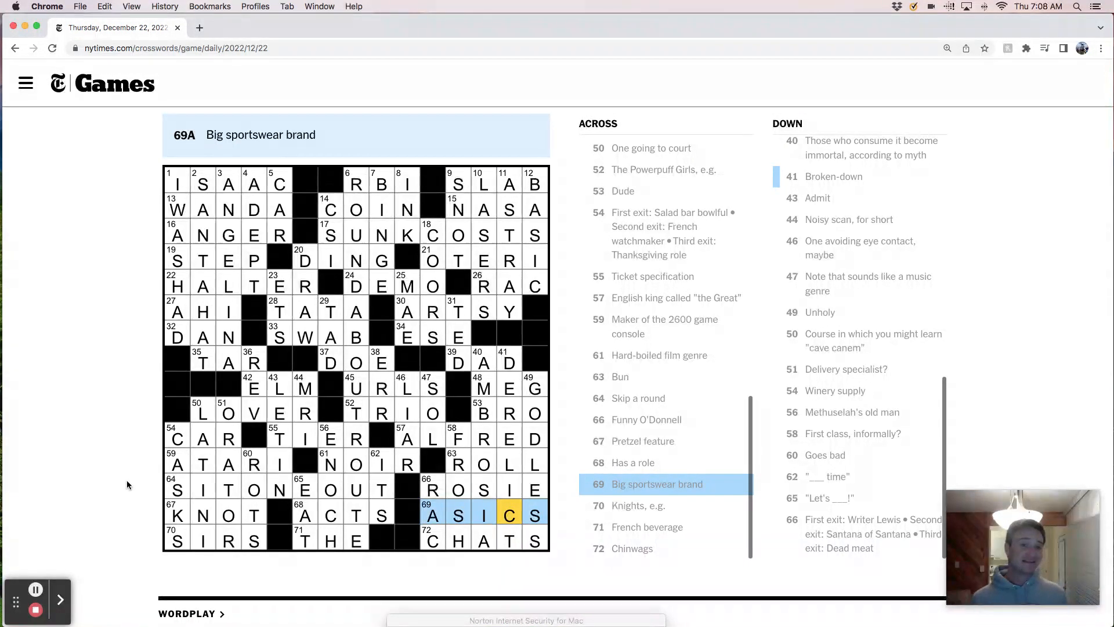
pyautogui.moveTo(98, 408)
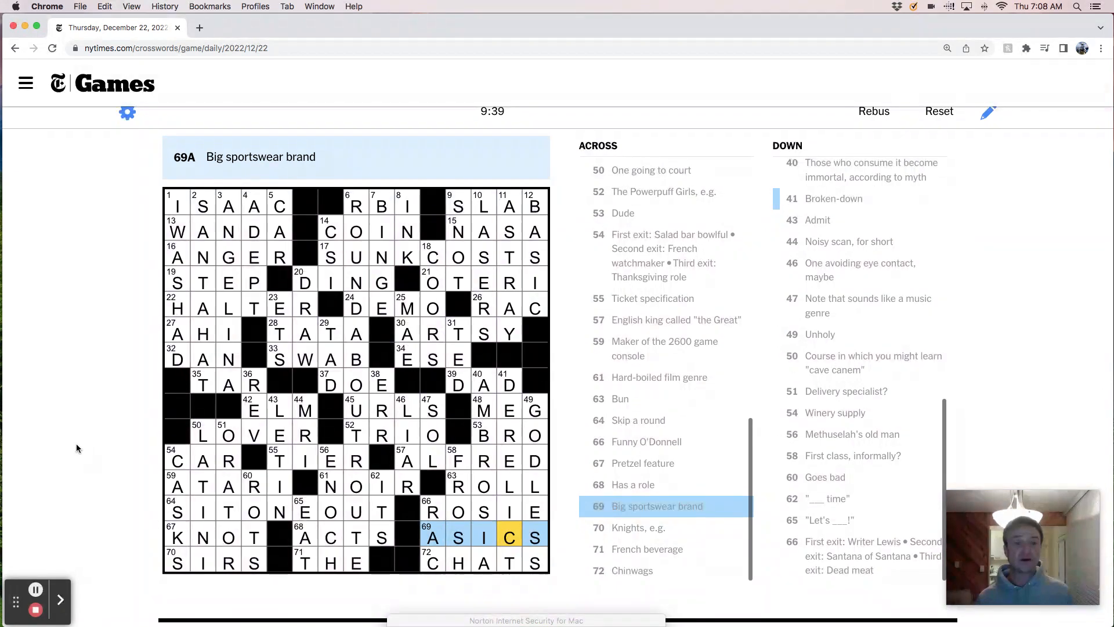
pyautogui.scroll(-3)
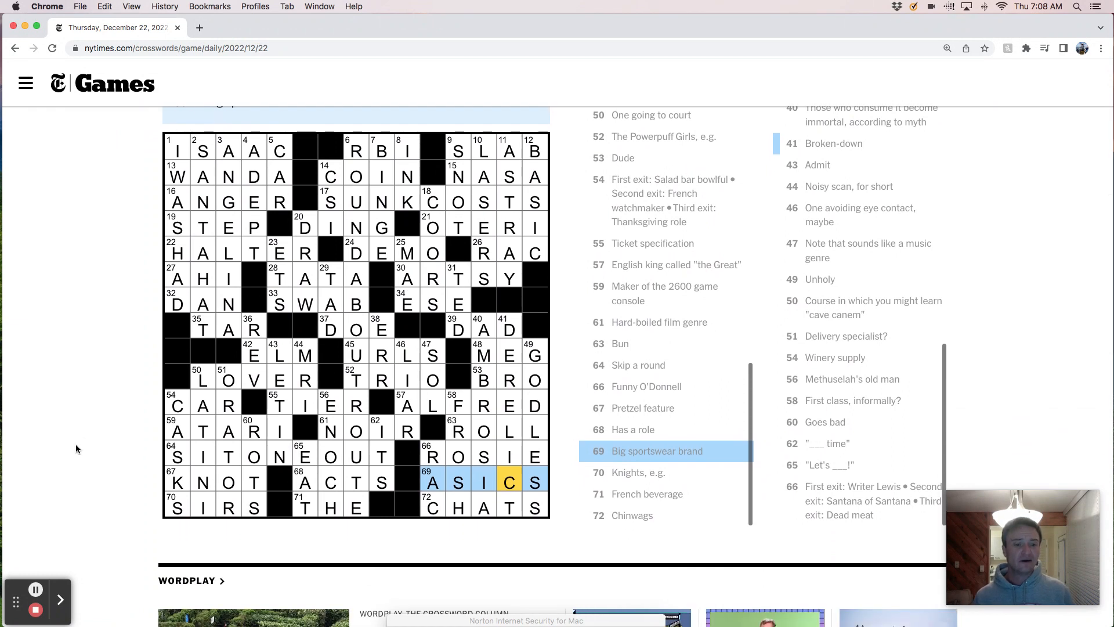
pyautogui.scroll(3)
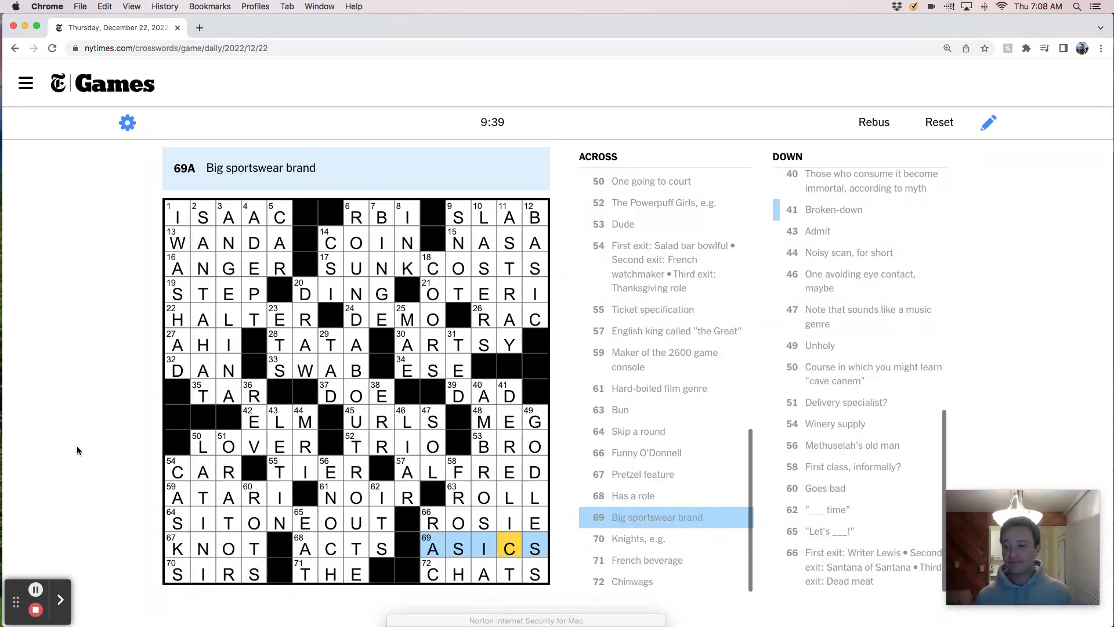
pyautogui.scroll(-3)
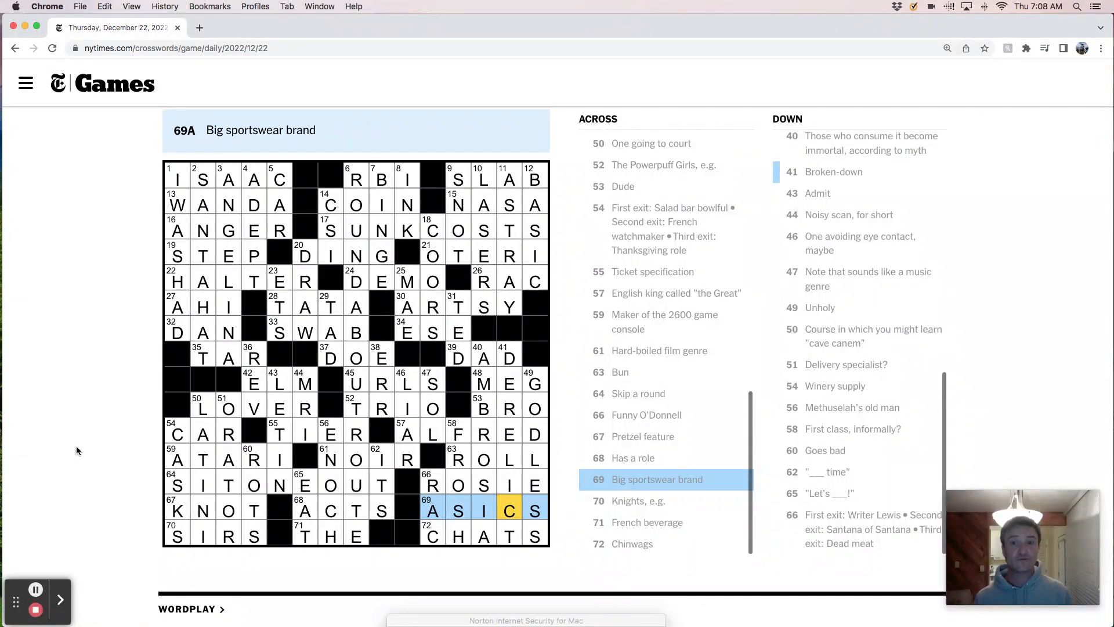
pyautogui.moveTo(86, 463)
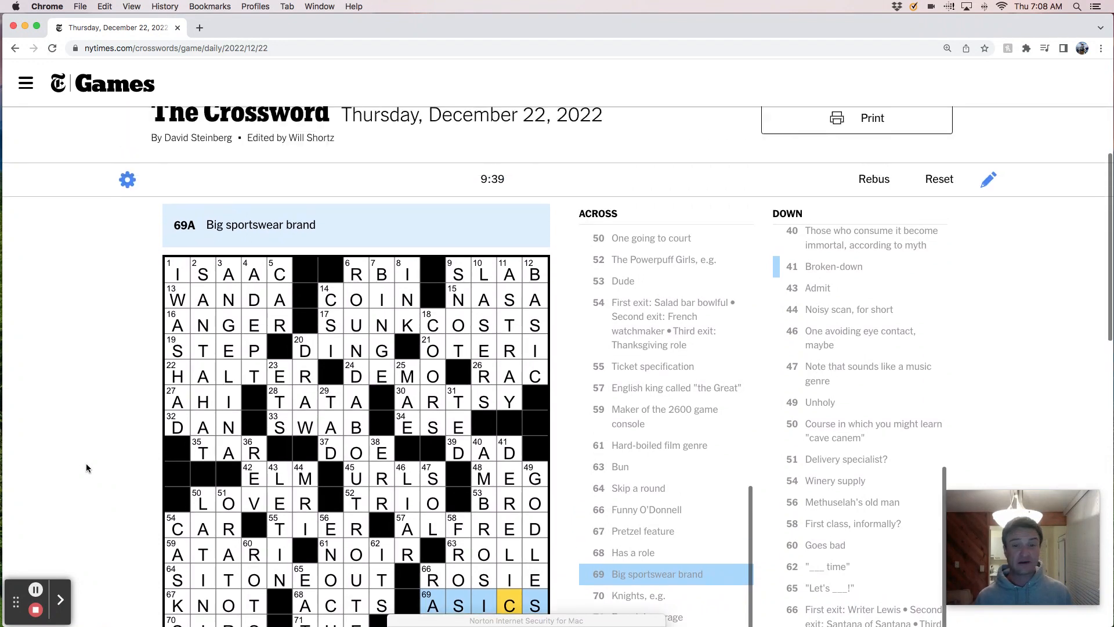
pyautogui.scroll(-3)
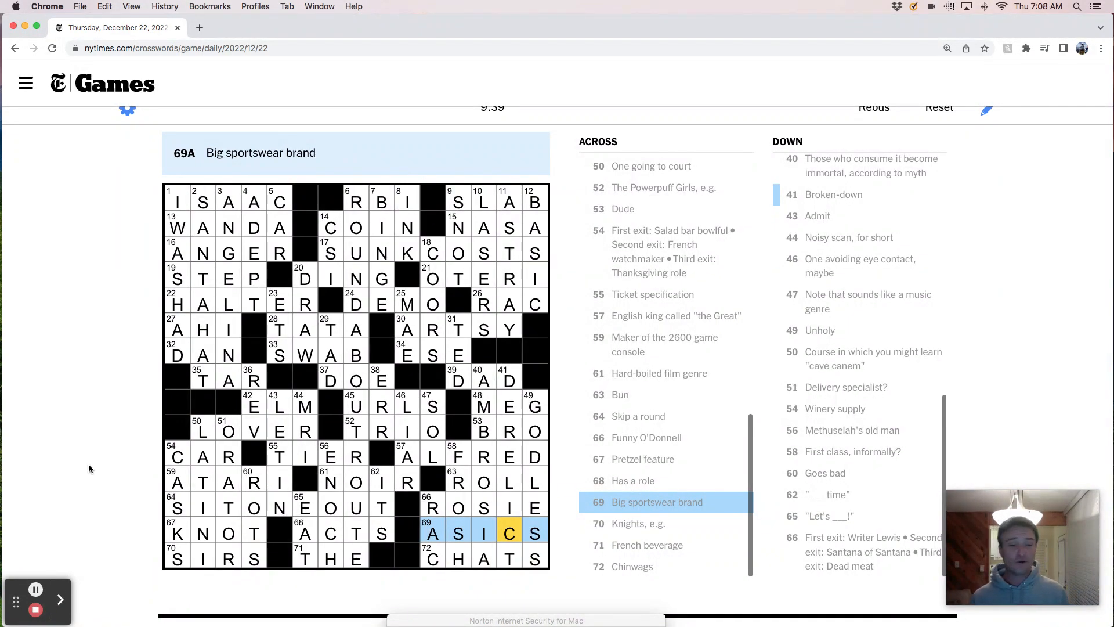
pyautogui.moveTo(99, 463)
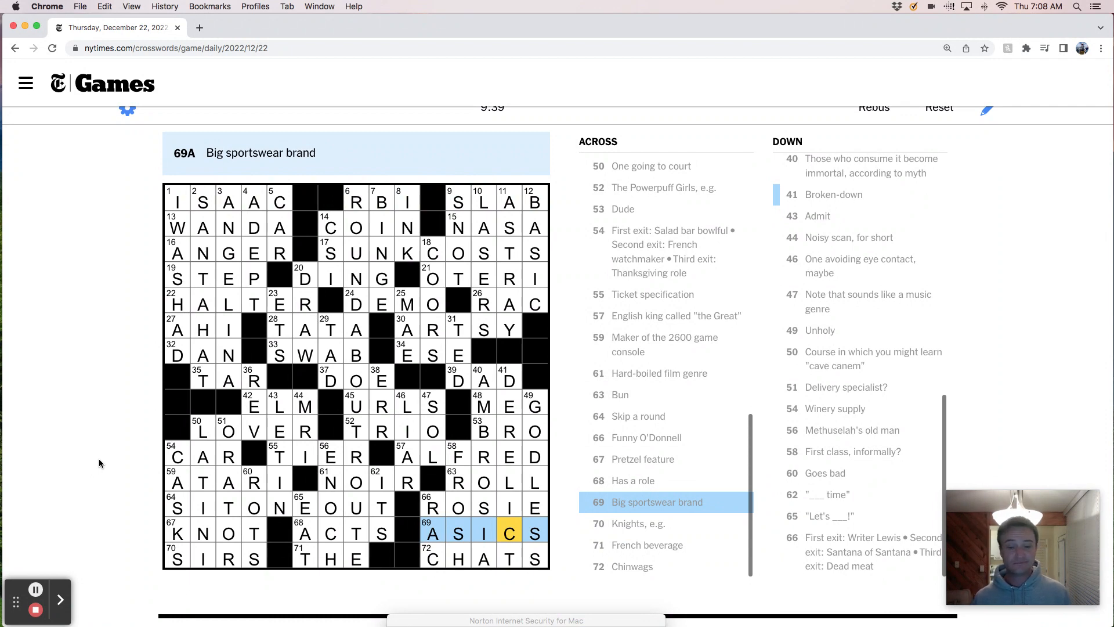
pyautogui.moveTo(82, 460)
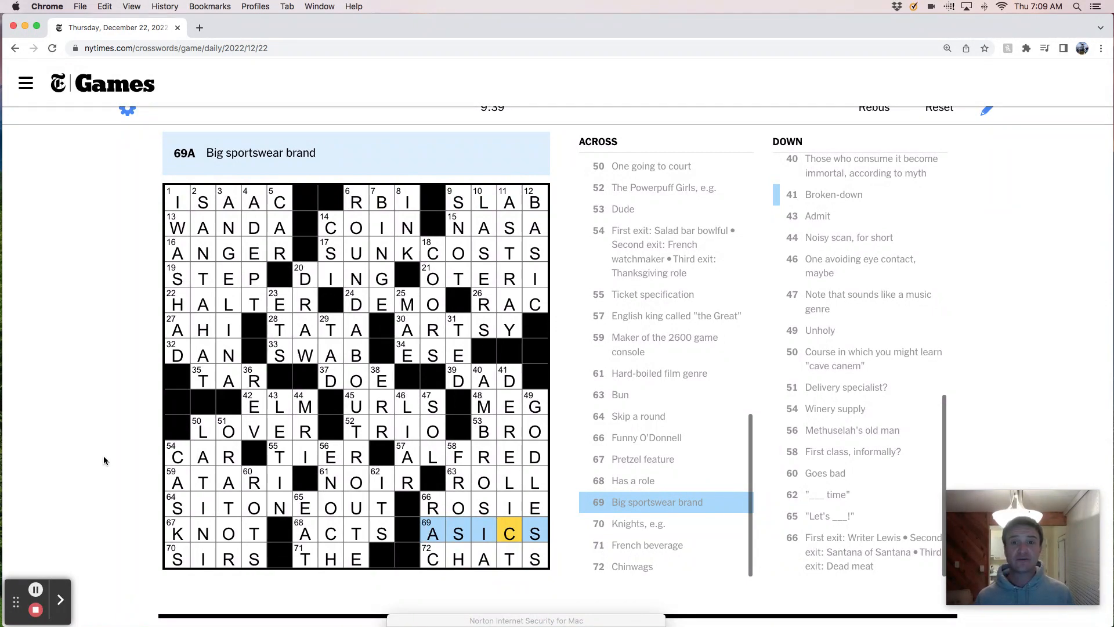
pyautogui.moveTo(93, 460)
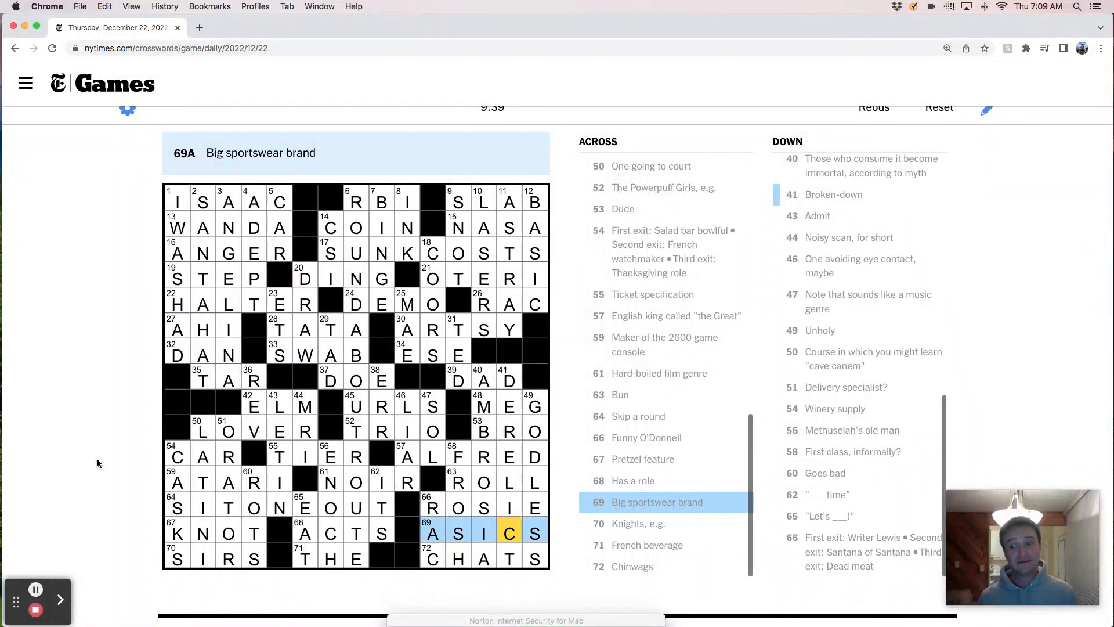
pyautogui.moveTo(92, 461)
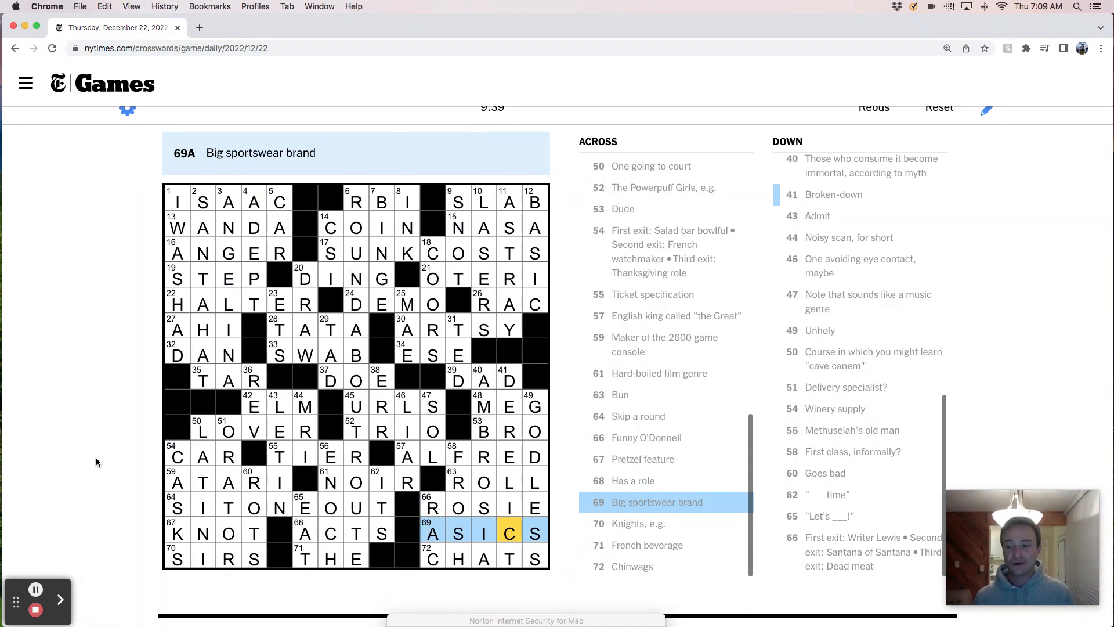
pyautogui.moveTo(80, 469)
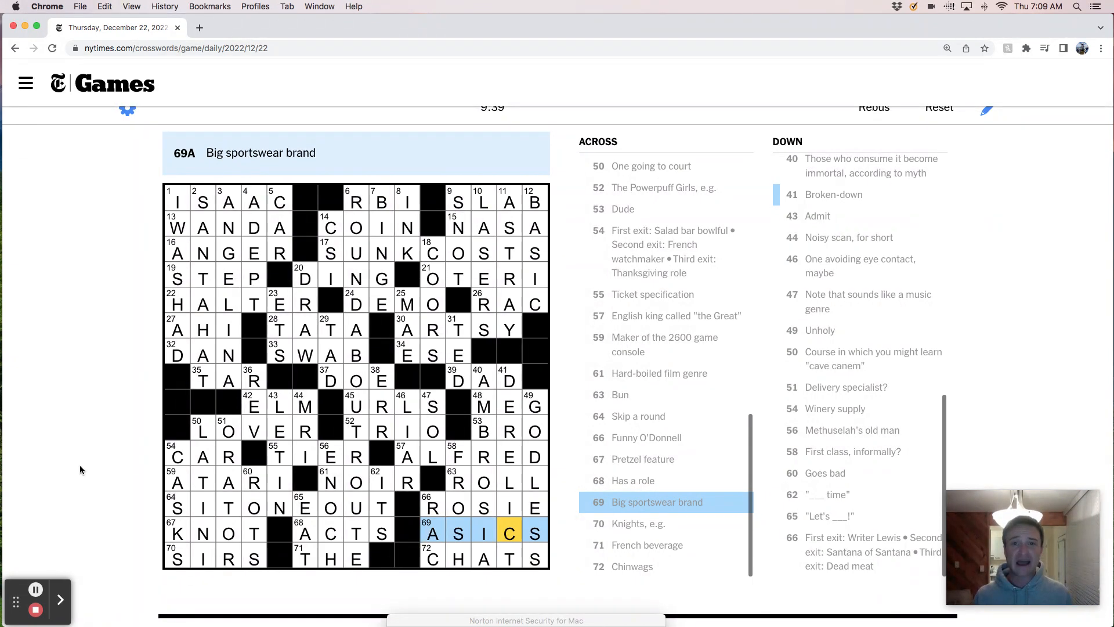
pyautogui.moveTo(107, 459)
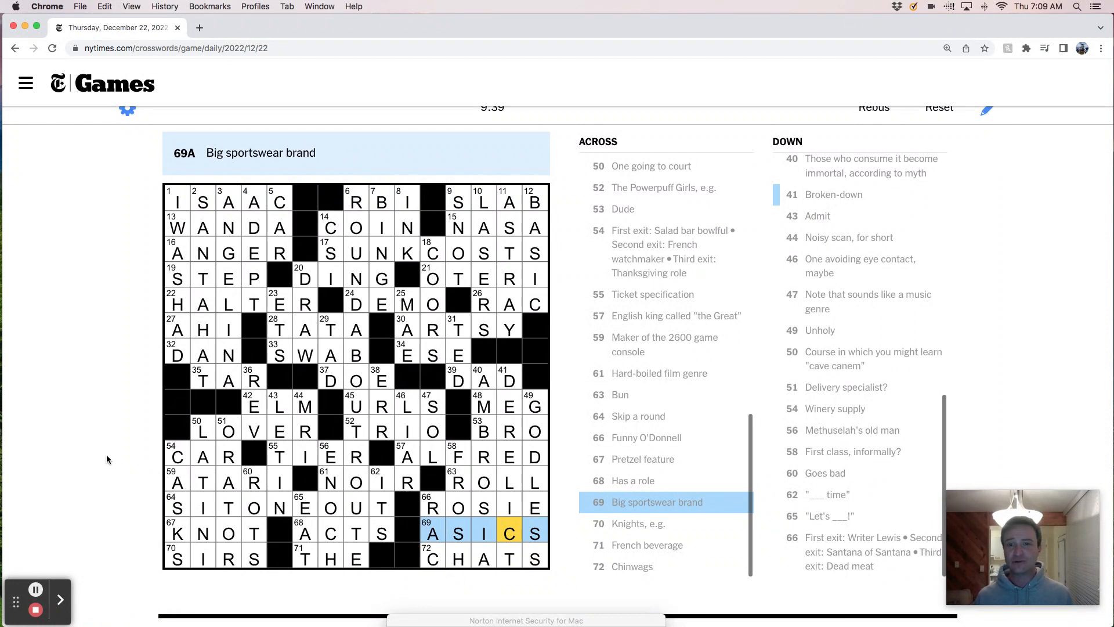